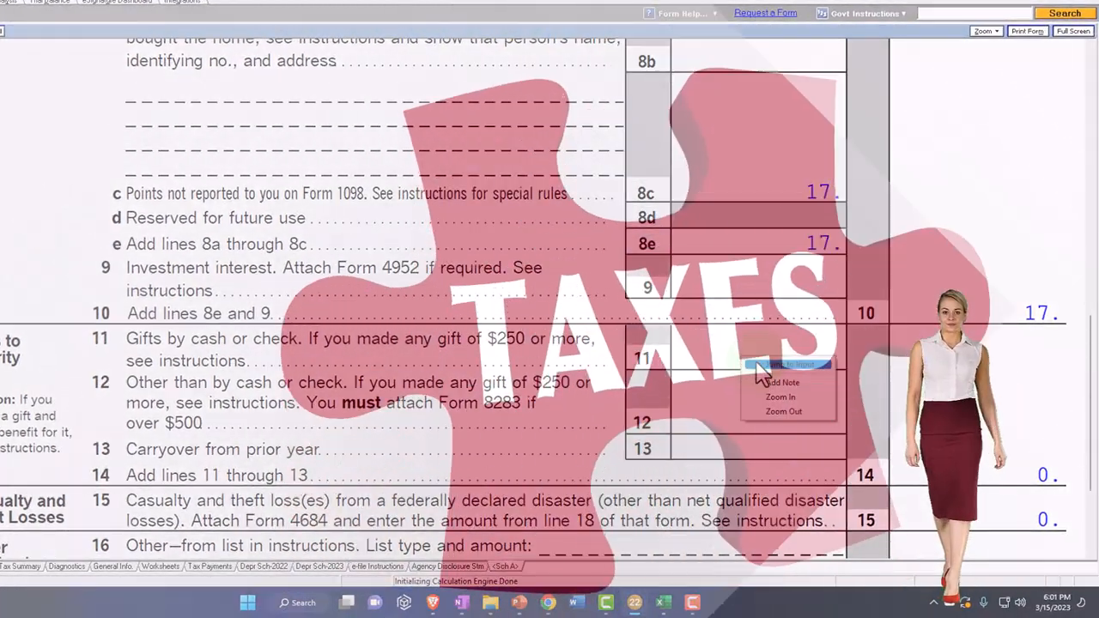
- Leave Forms view and open the Sch. A itemized deductions screen at Cash Contributions
left_click(786, 365)
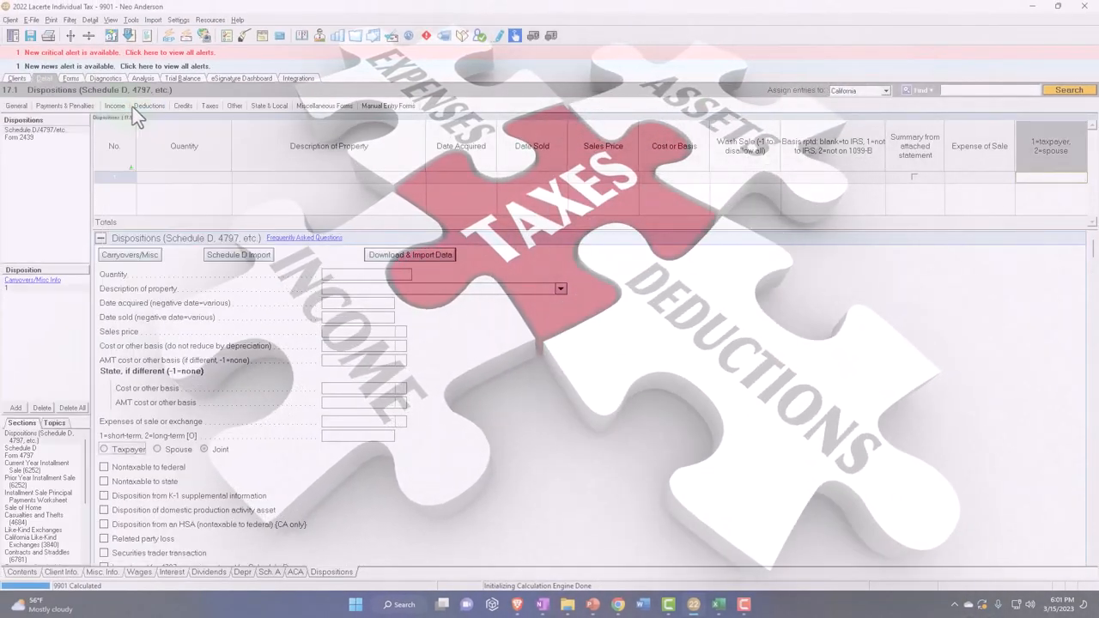
left_click(149, 105)
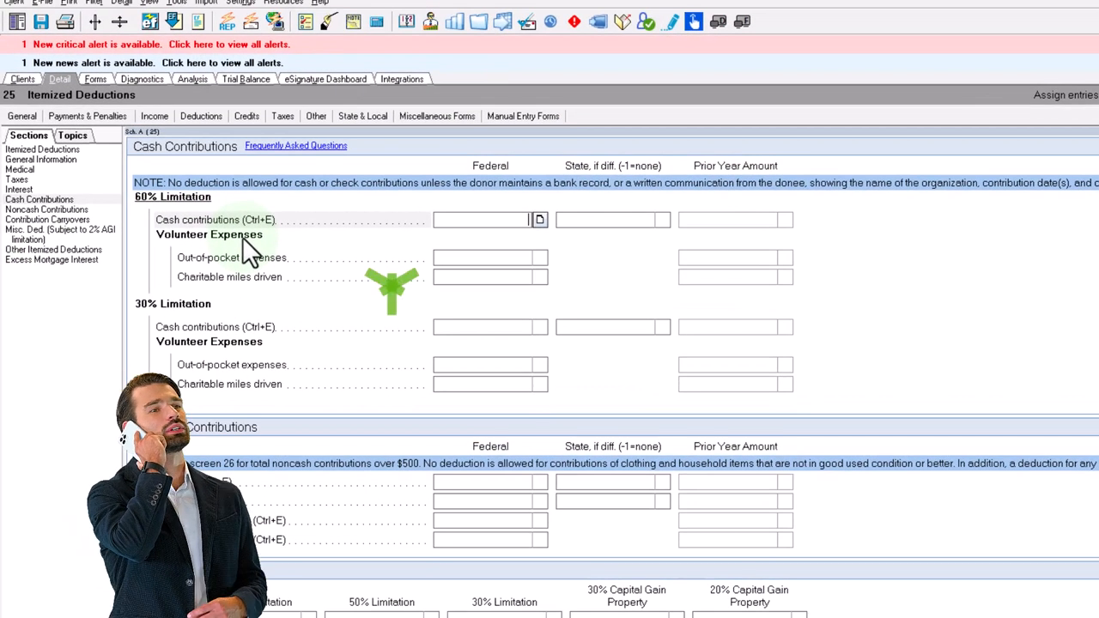
mouse_move(539, 220)
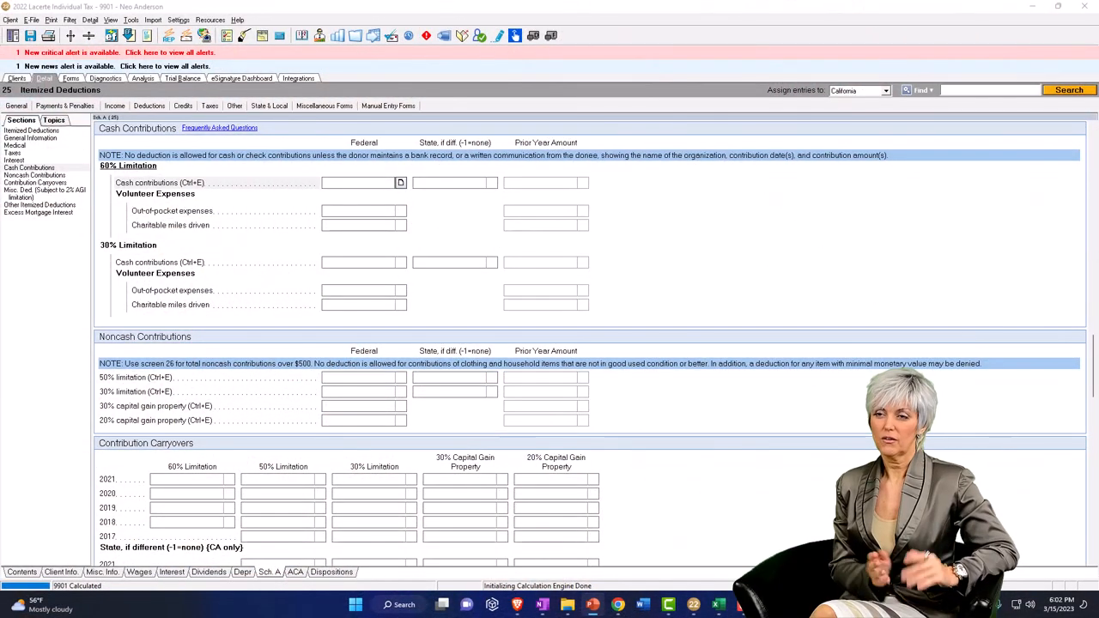
- Enter a 'Various' cash contribution of 500 under the 60% limit, then view Schedule A
left_click(400, 182)
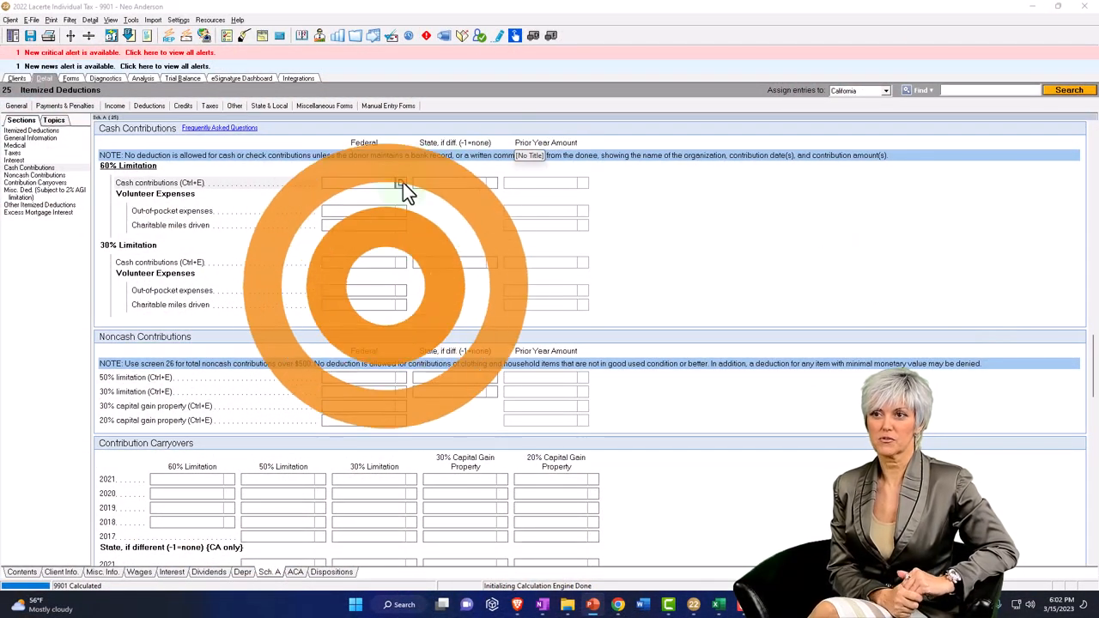
left_click(399, 182)
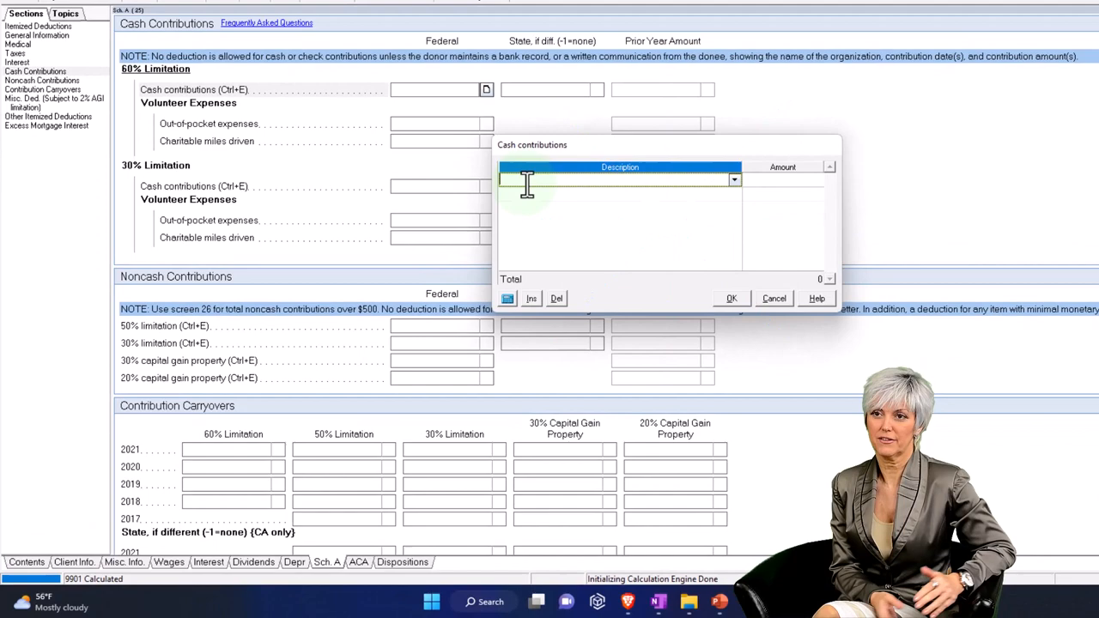
type("Various")
left_click(783, 179)
type("500")
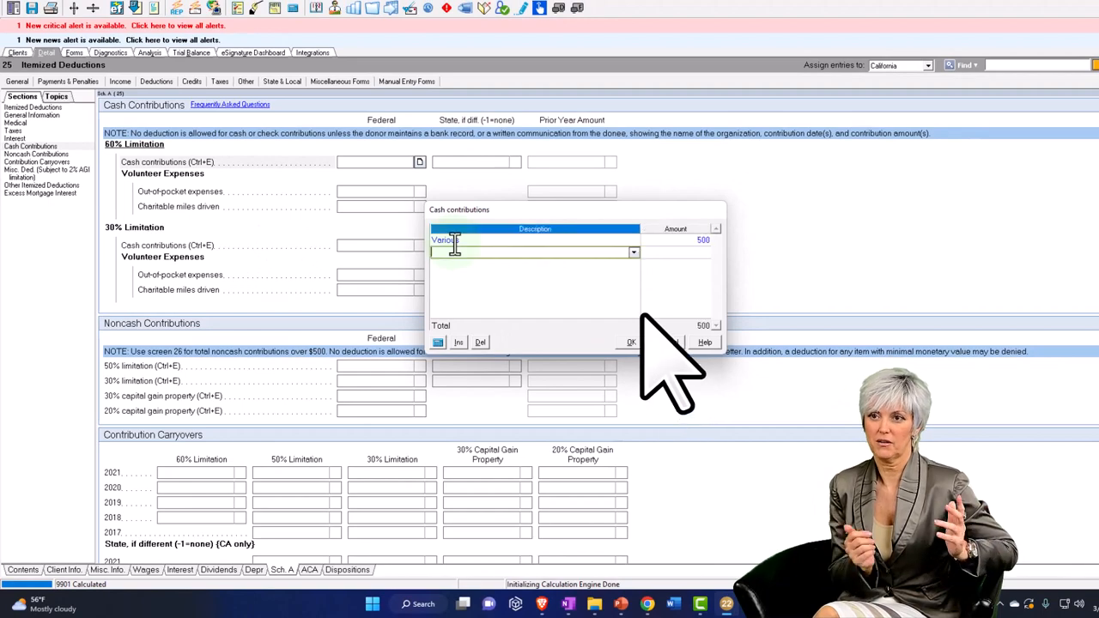
left_click(630, 341)
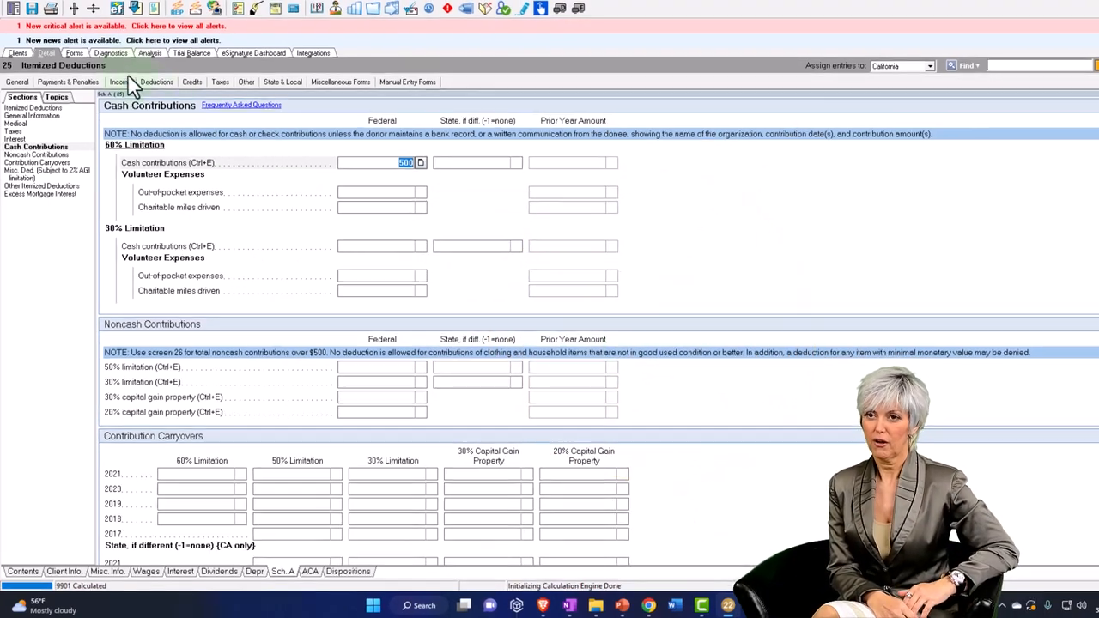
left_click(91, 100)
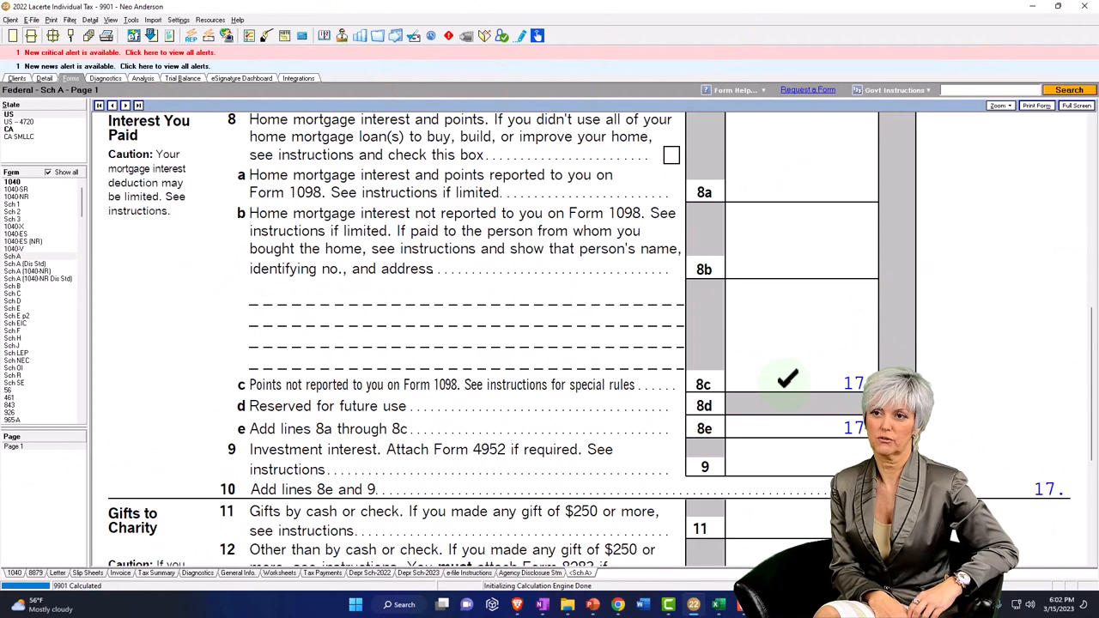
scroll("down", 3)
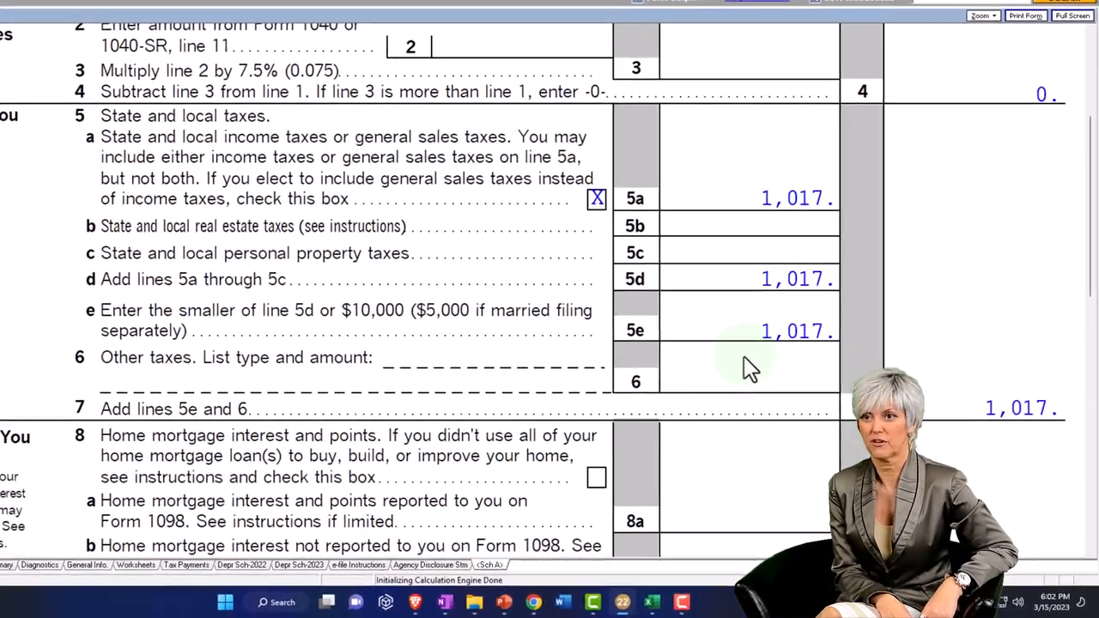
scroll("down", 3)
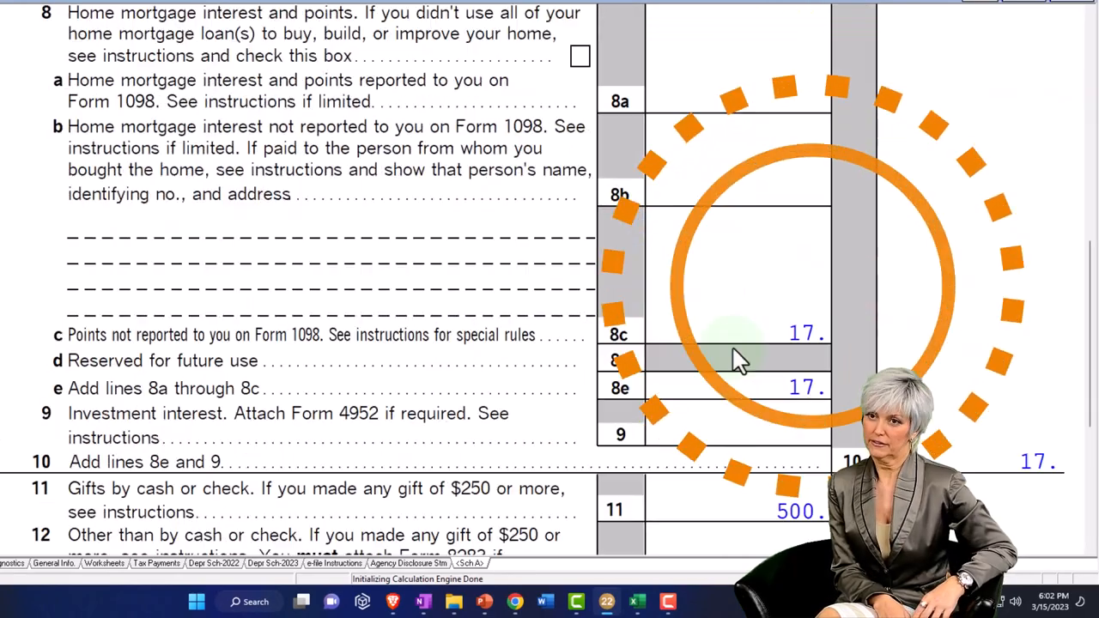
scroll("down", 3)
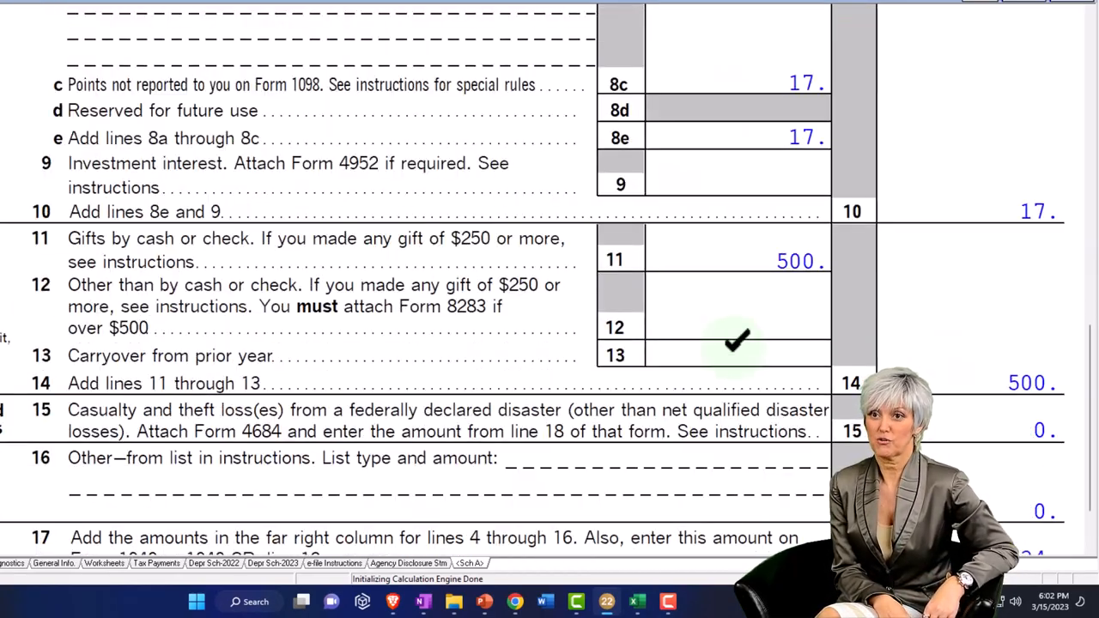
scroll("down", 3)
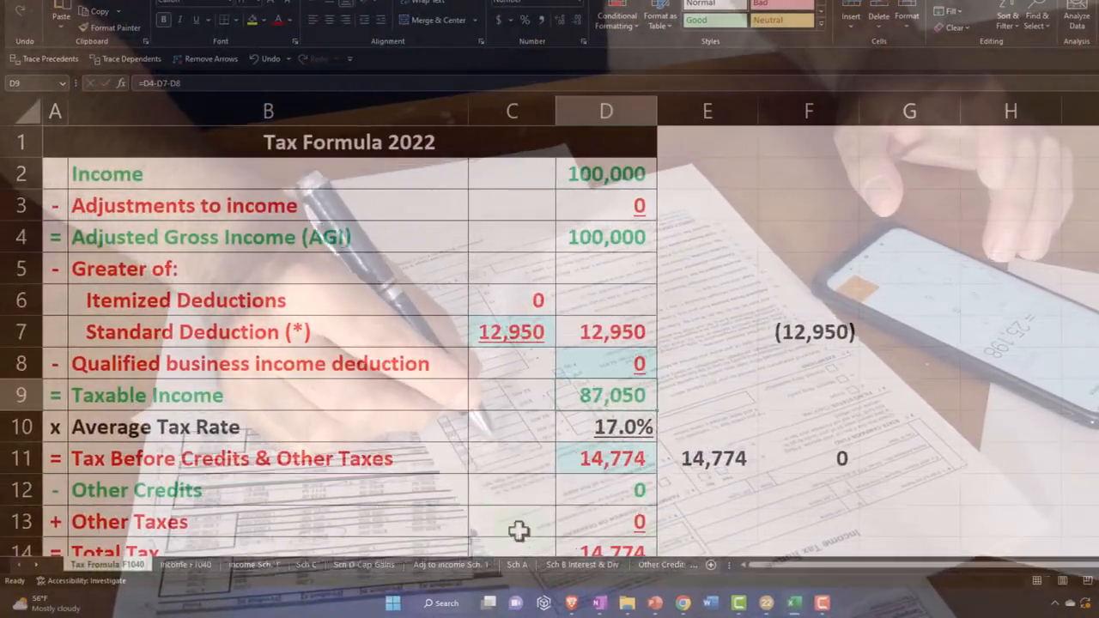
- Show Excel's Sch A sheet scrolled down to the Gifts to Charity rows
left_click(508, 565)
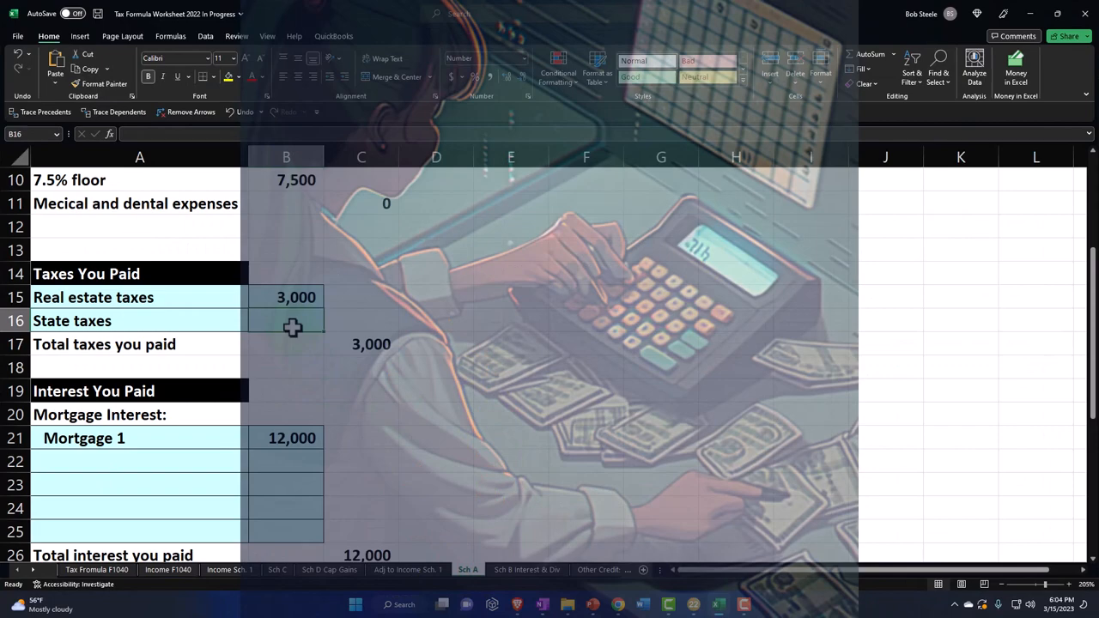
scroll("down", 3)
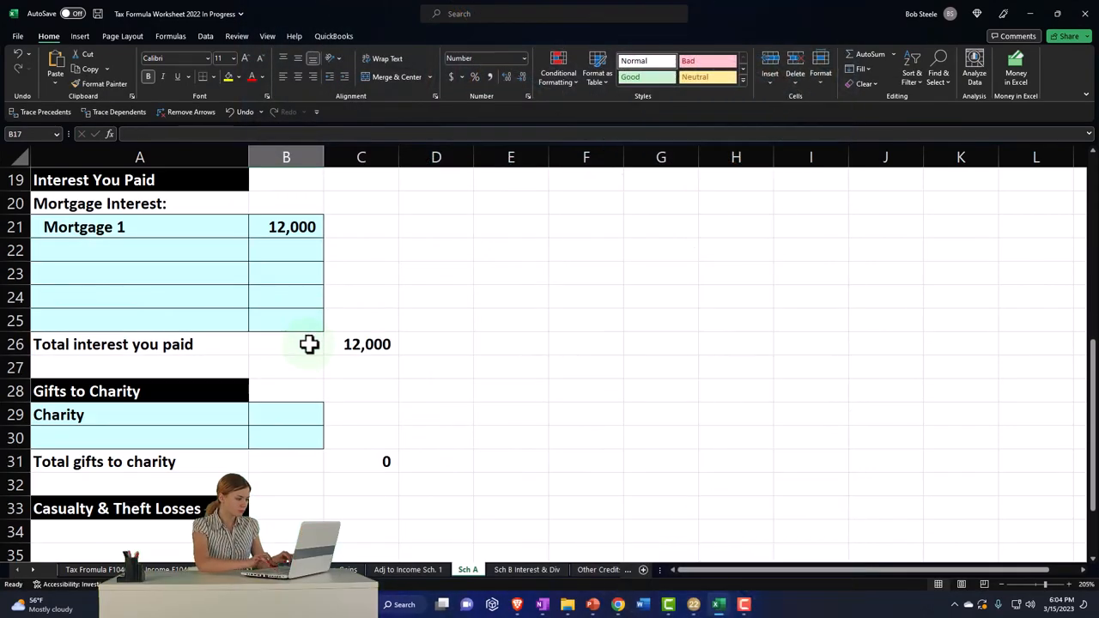
scroll("down", 3)
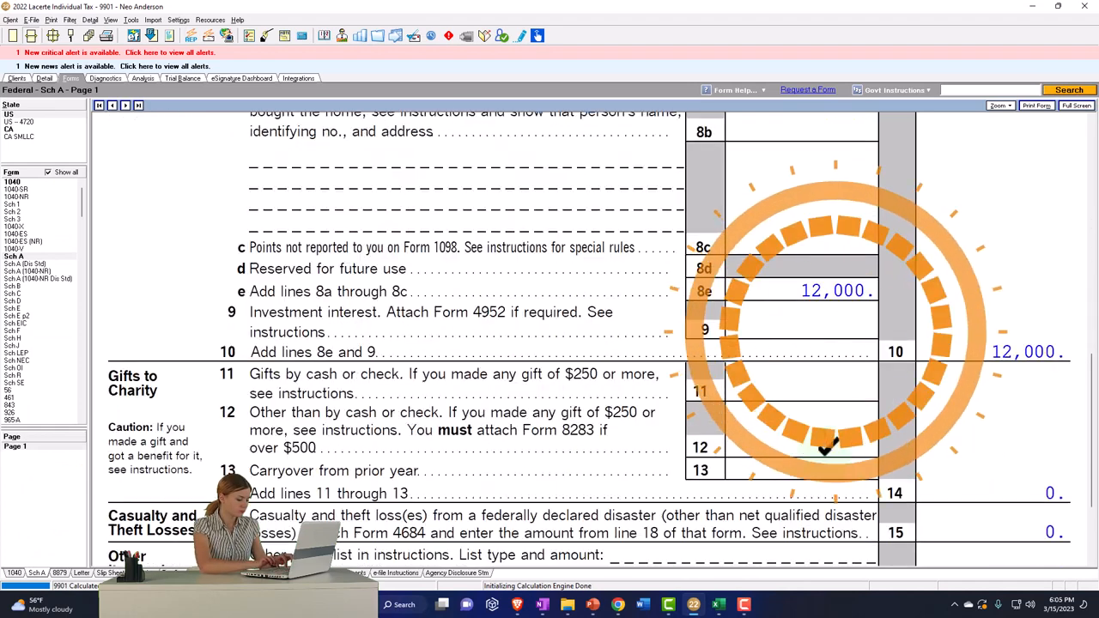
- Scroll Lacerte's forms past Schedule A to Form 1040 page 1 with 100,000 income
scroll("down", 3)
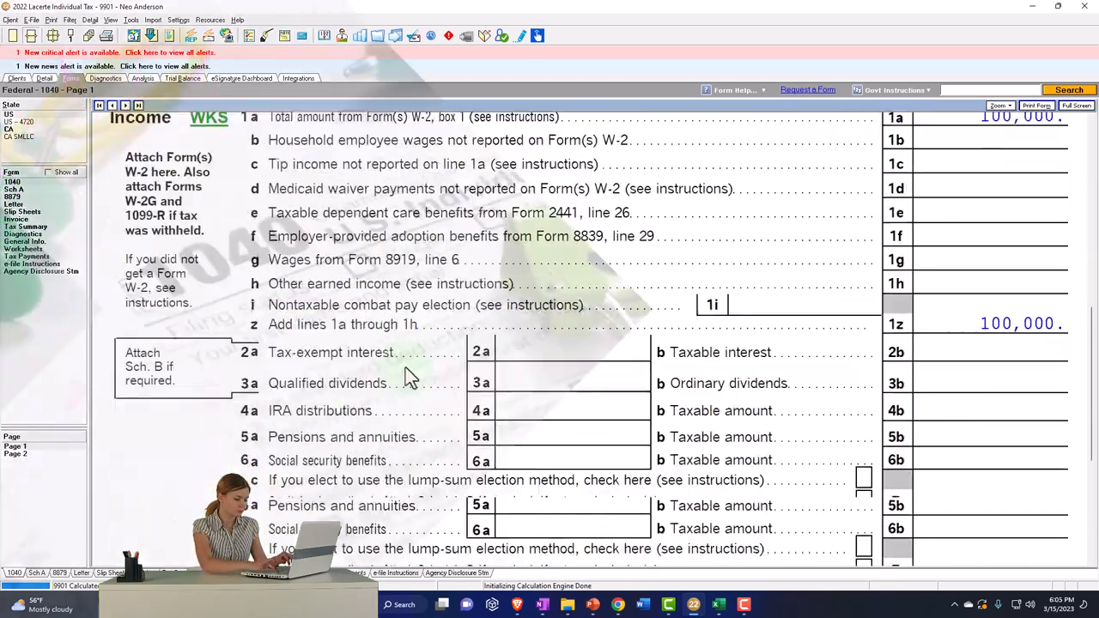
scroll("down", 3)
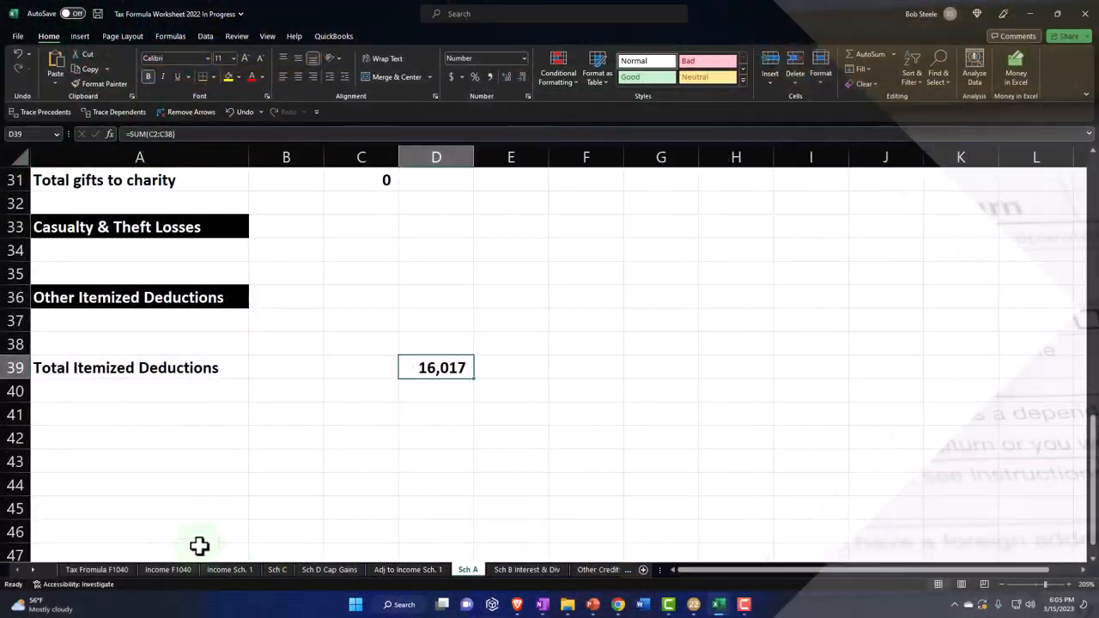
- On the Tax Formula F1040 sheet, inspect the formulas in cells C6, C7 and D11
left_click(96, 569)
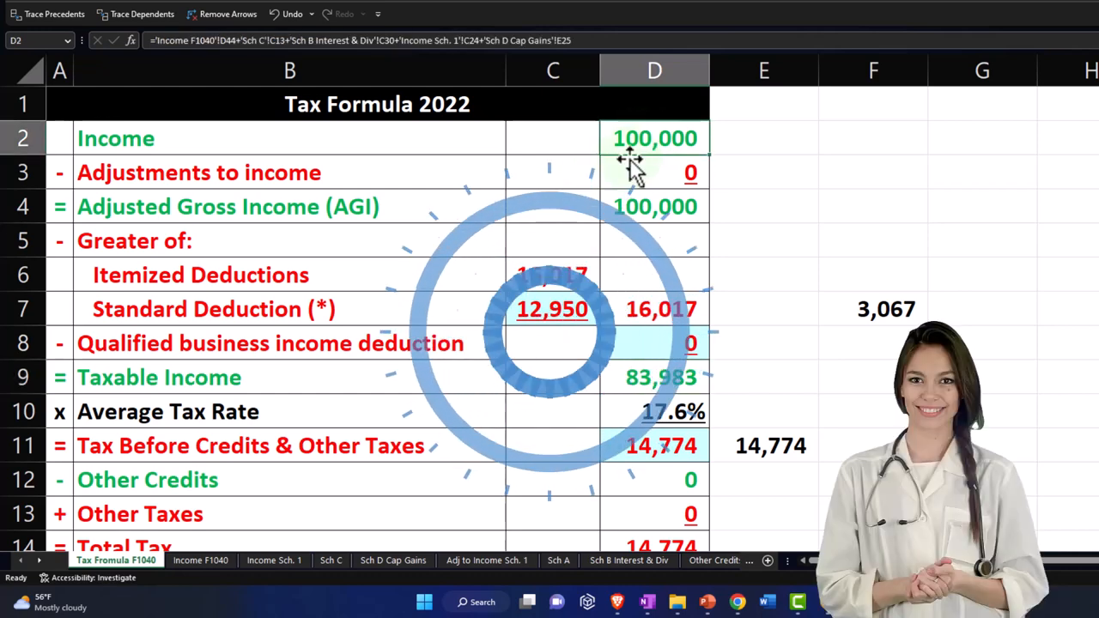
left_click(552, 274)
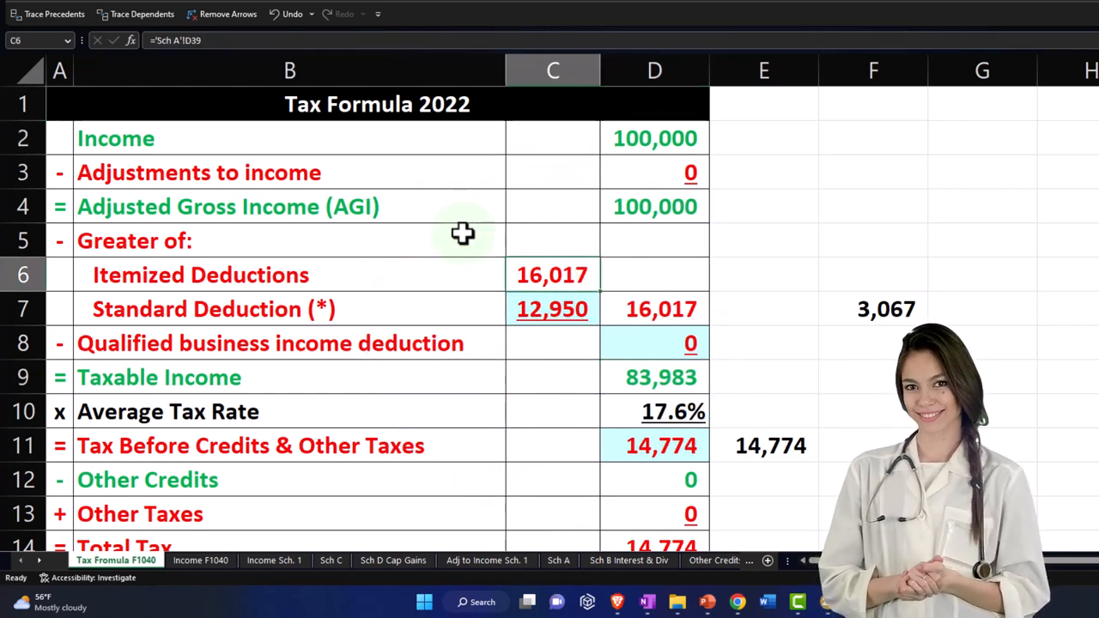
left_click(552, 308)
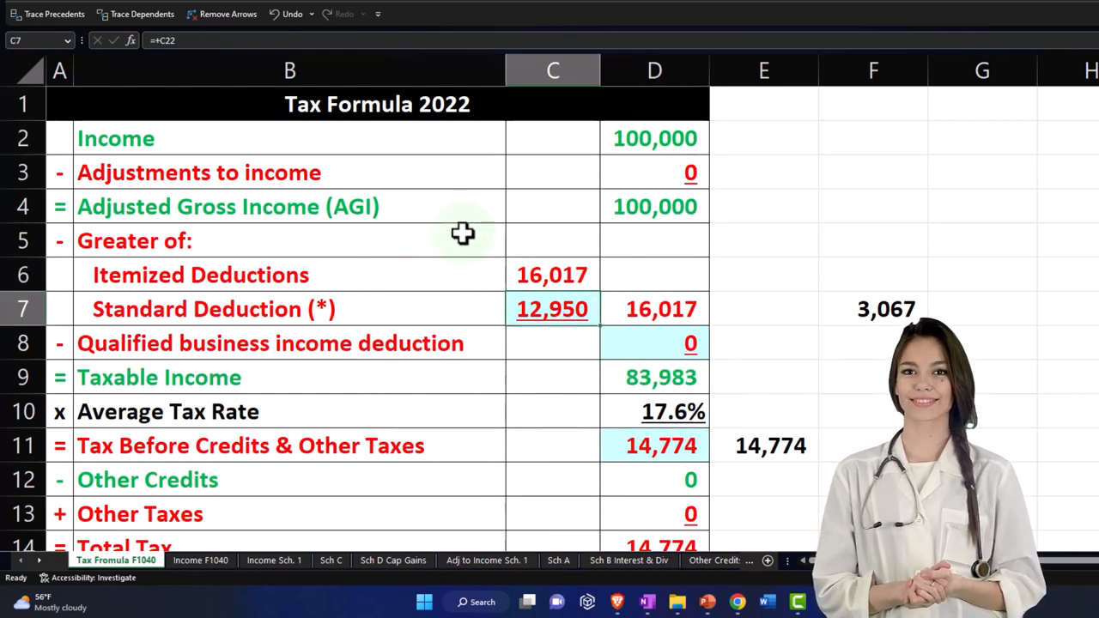
left_click(654, 309)
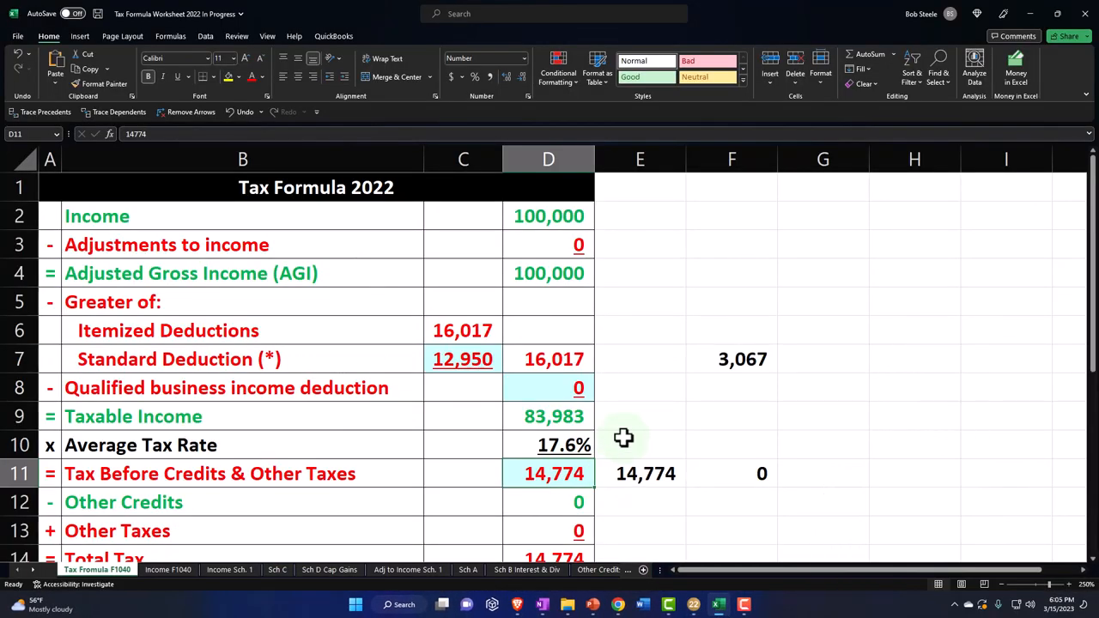
type("4")
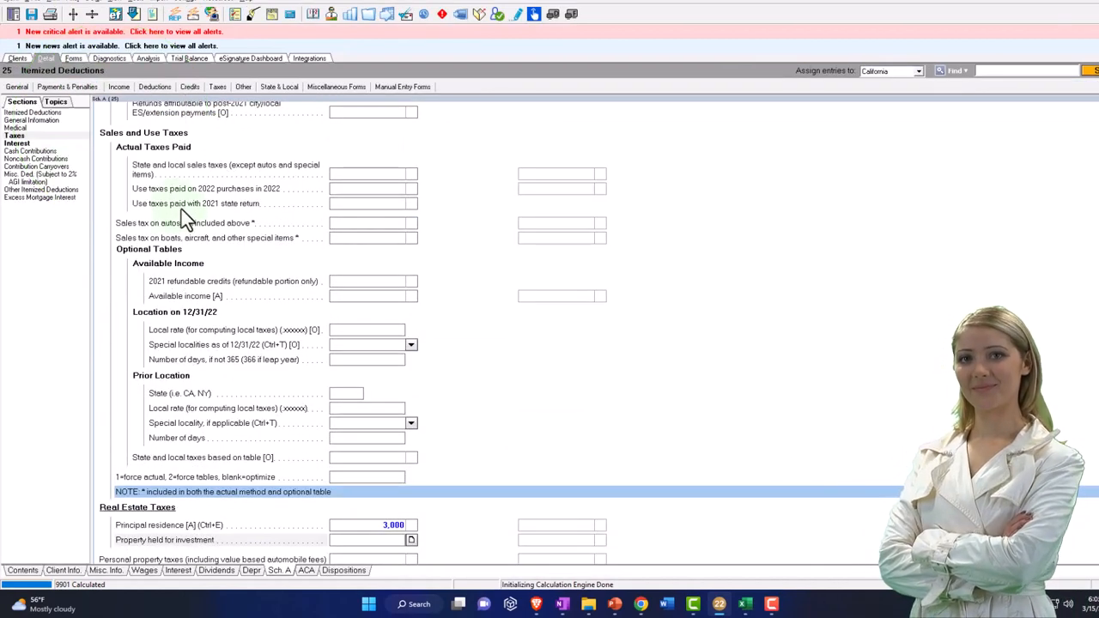
- Check the cash contributions detail list, then scroll Schedule A to lines 8–14 showing 500 gifts
left_click(30, 151)
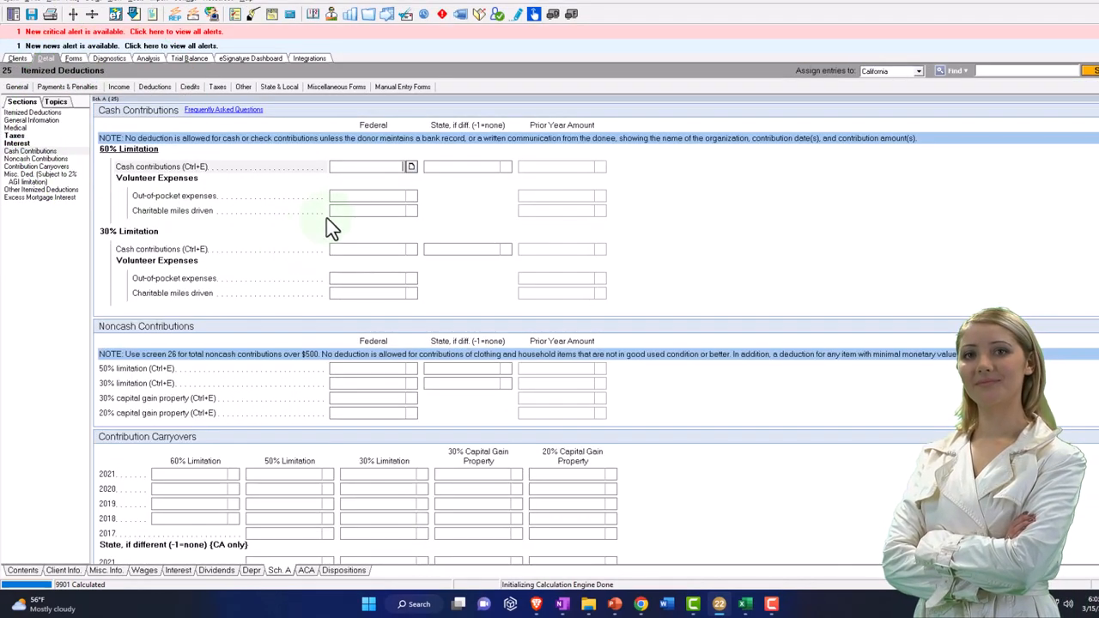
left_click(410, 166)
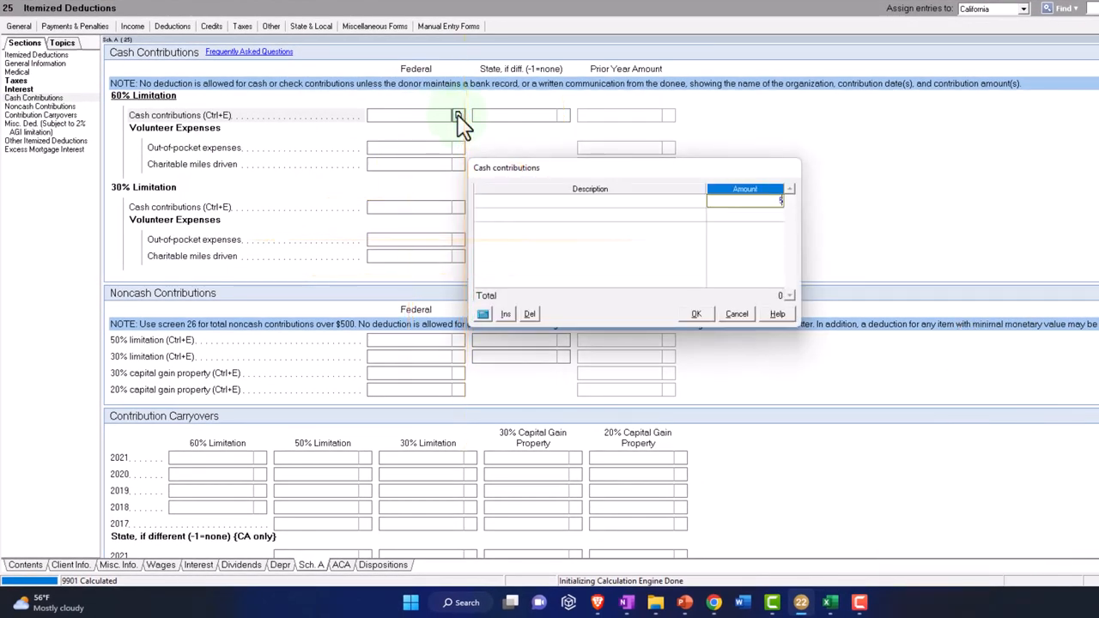
left_click(695, 314)
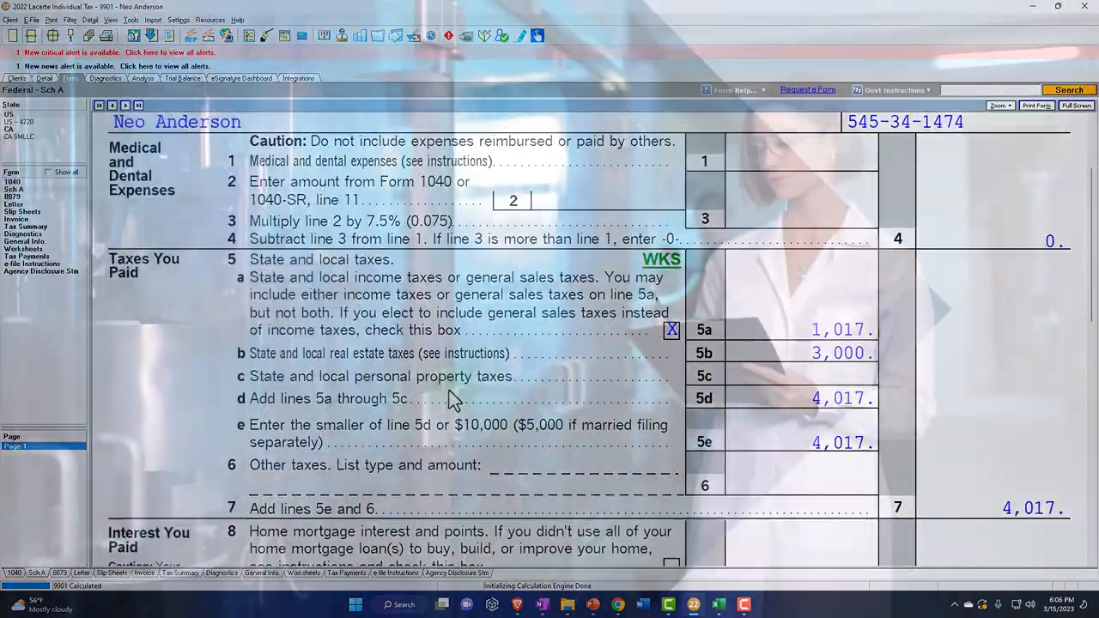
scroll("down", 3)
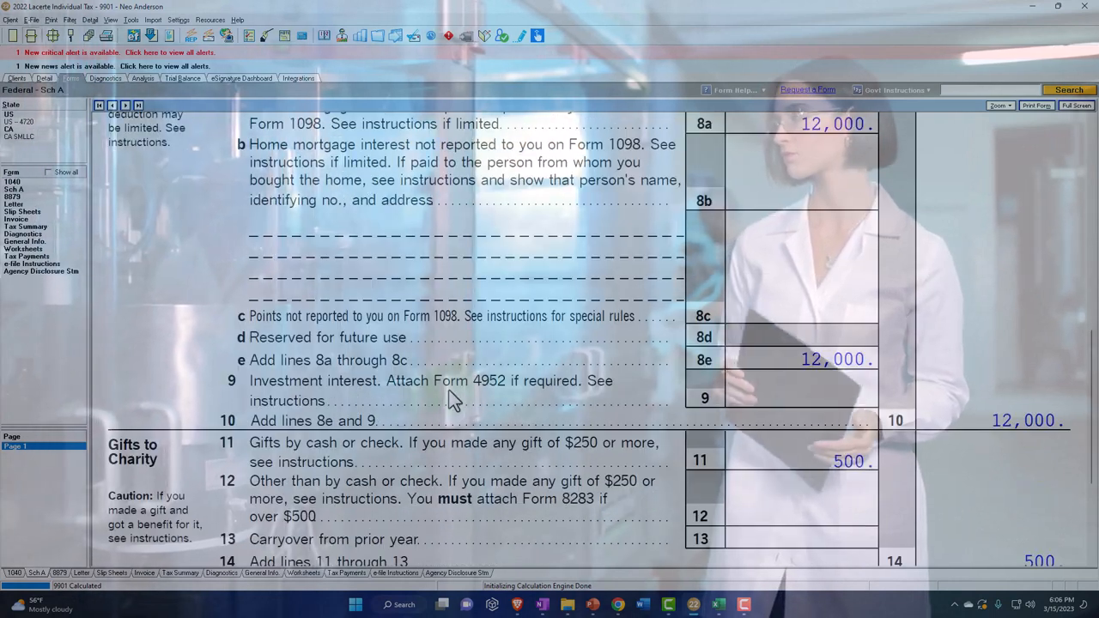
scroll("down", 3)
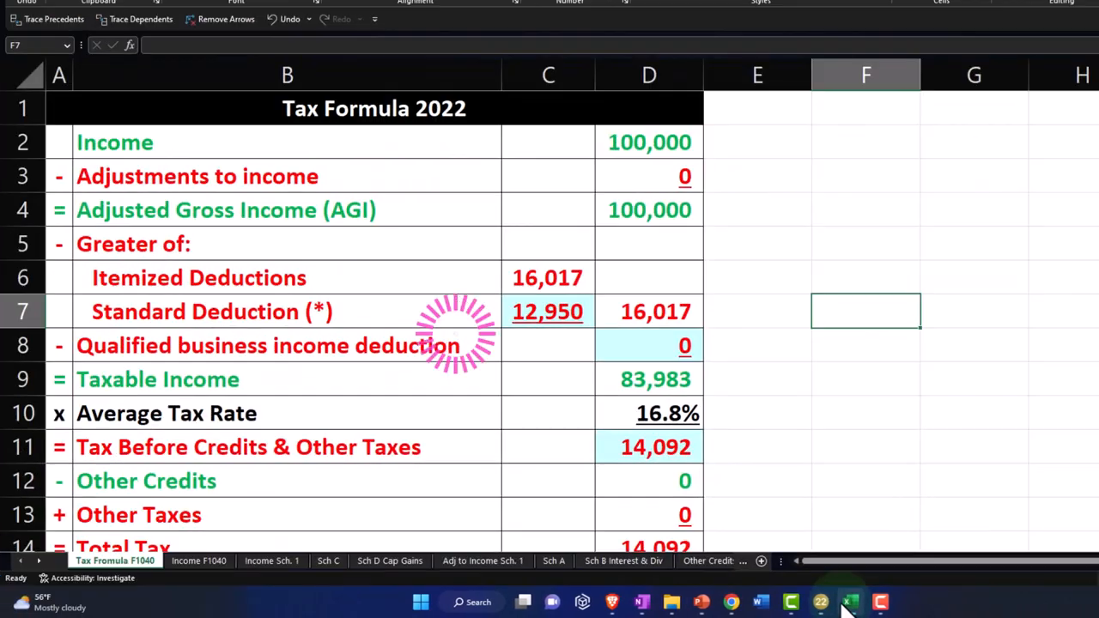
- Enter 500 in cell B29 beside Charity on Excel's Sch A sheet
left_click(553, 560)
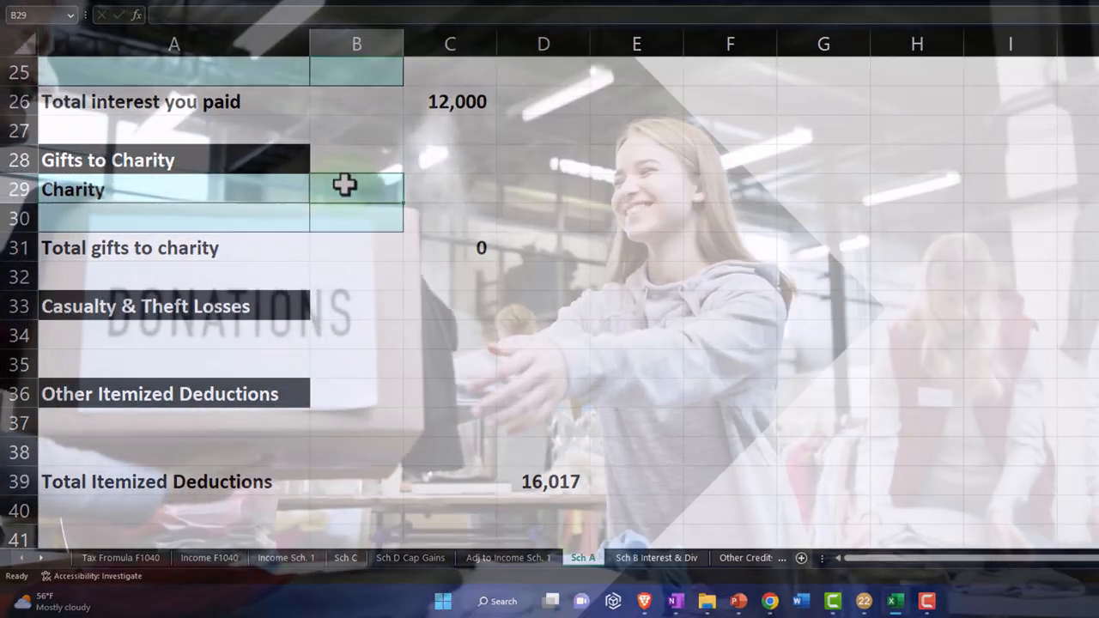
type("500")
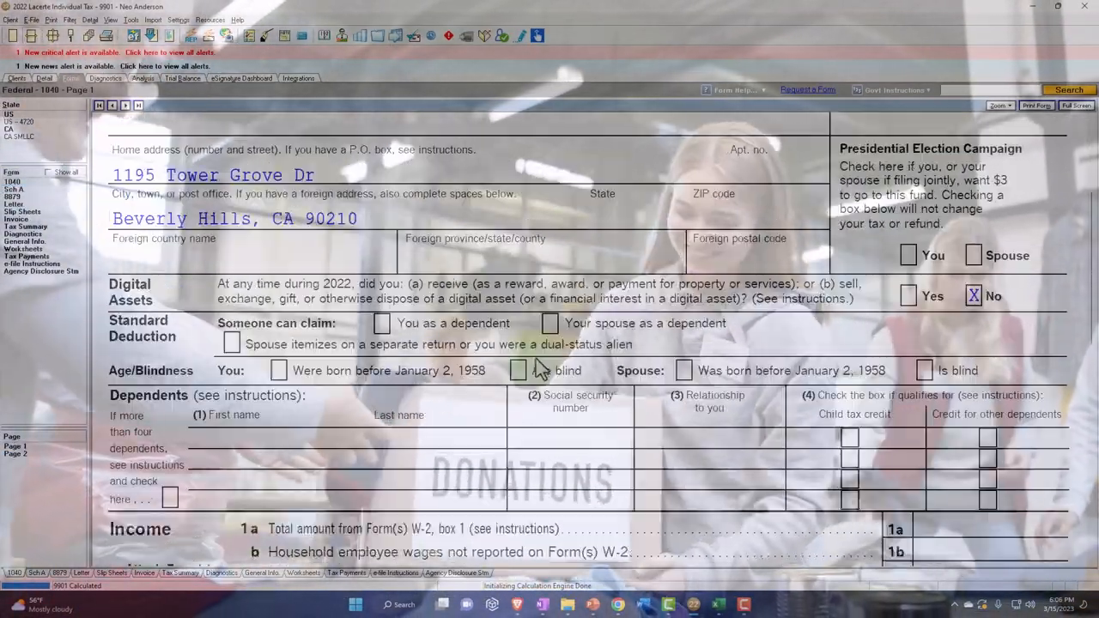
- Review Form 1040 pages 2 and 1, then open Sch. A Cash Contributions showing 500
scroll("down", 3)
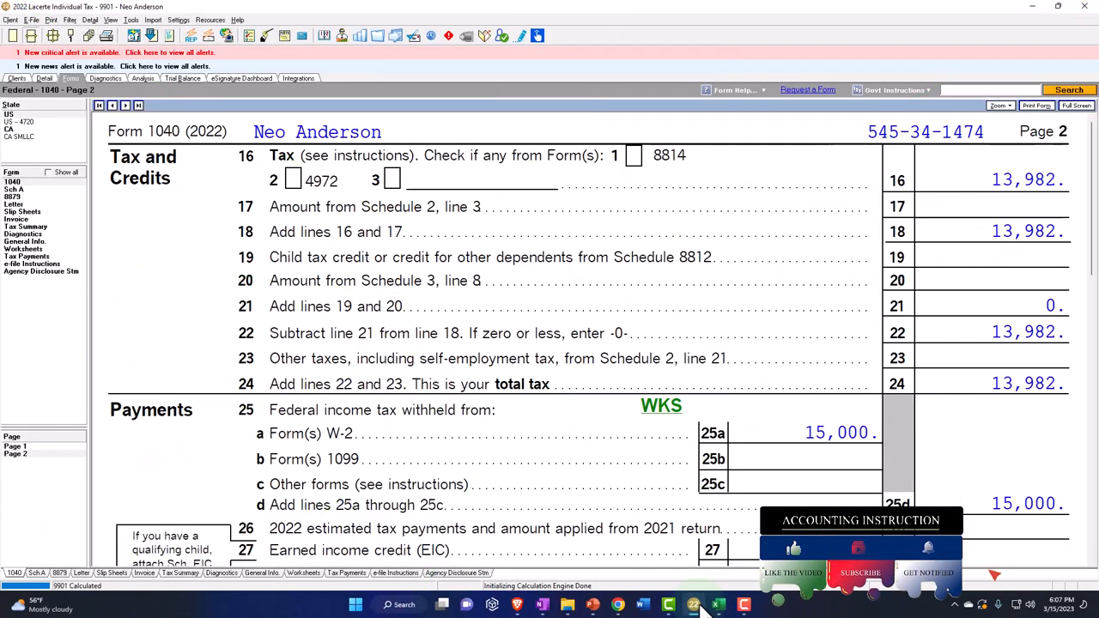
left_click(16, 446)
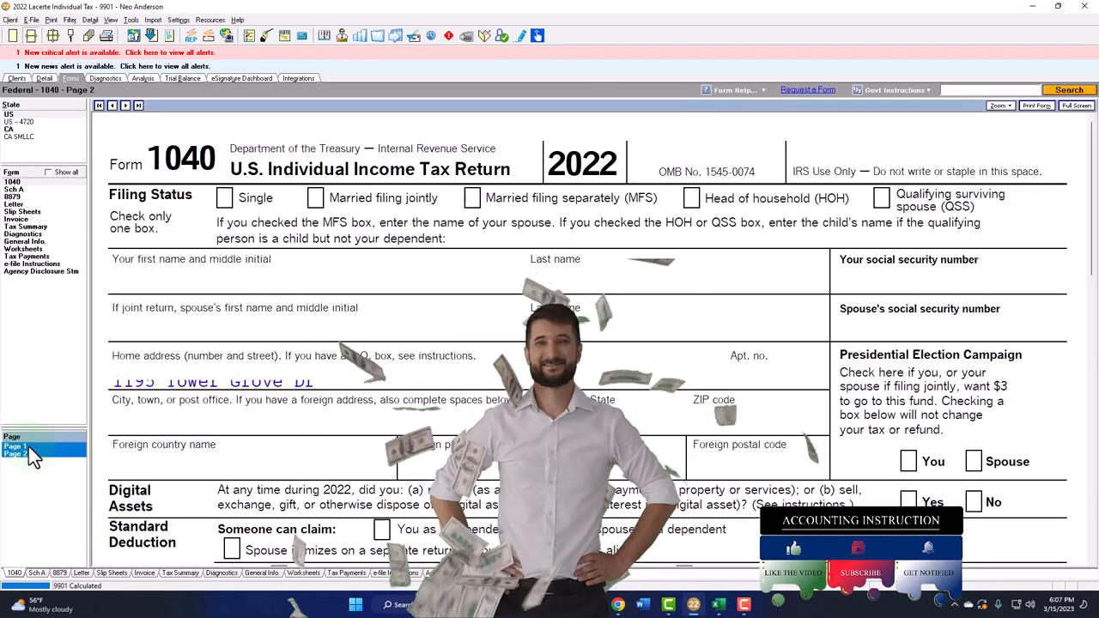
left_click(18, 446)
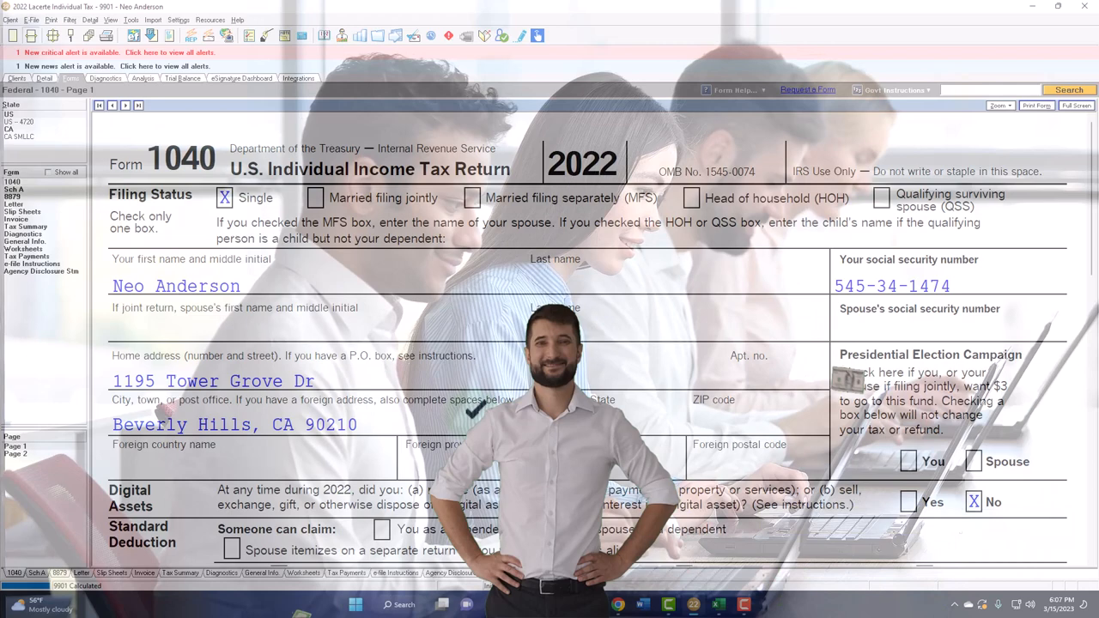
scroll("down", 3)
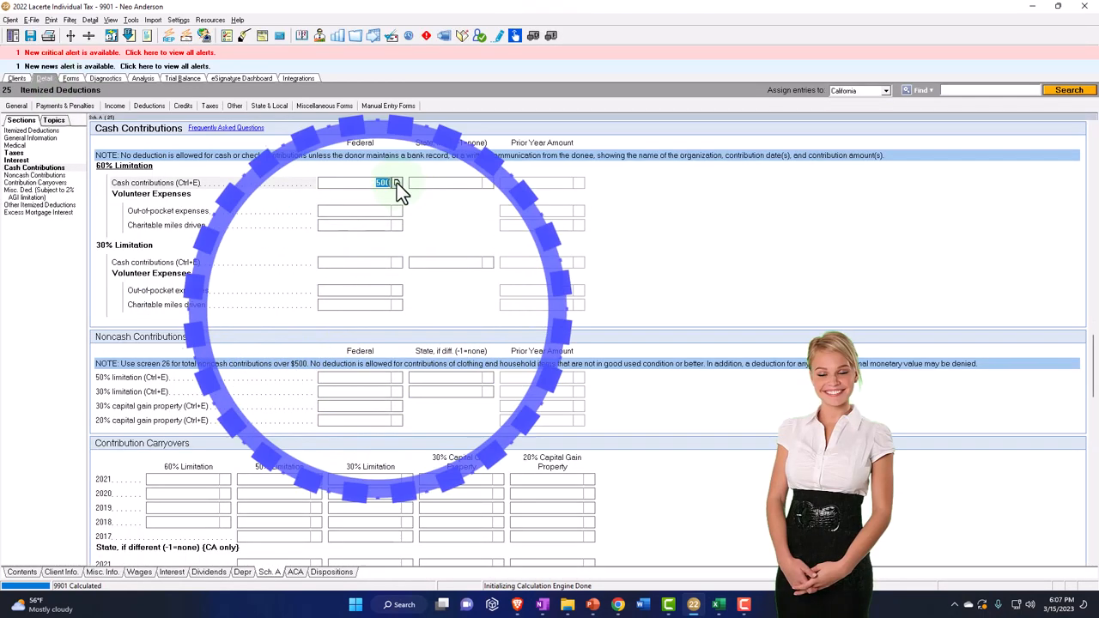
- Change the 60%-limit cash contributions total to 80,000 and return to Schedule A
left_click(396, 183)
type("80,000")
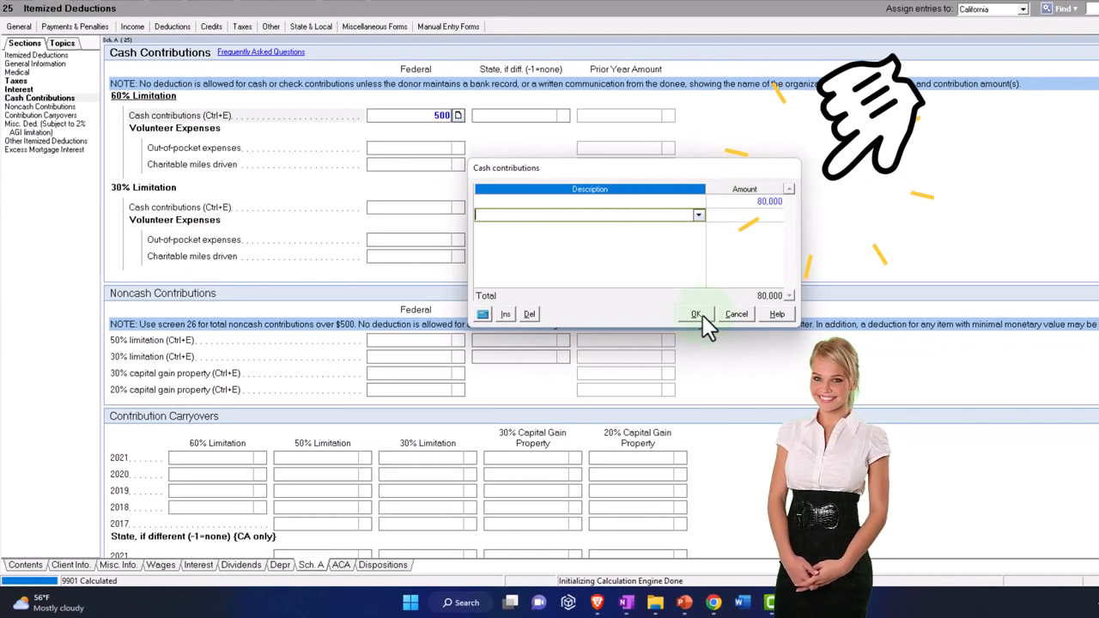
left_click(695, 314)
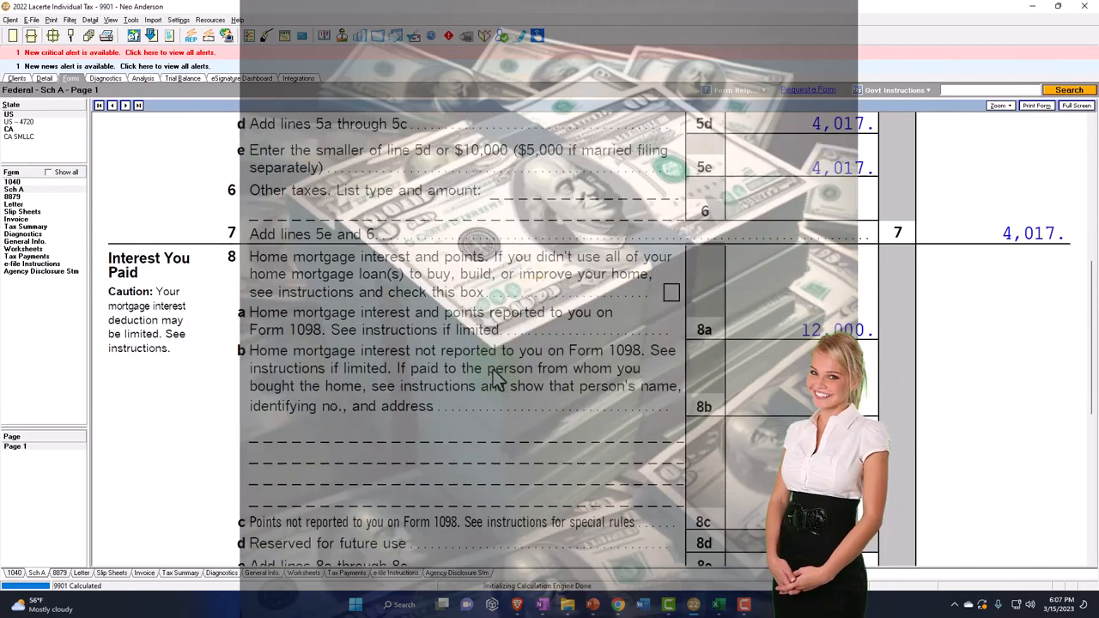
- Review the worksheet capping 80,000 of gifts at 60,000 deductible with 20,000 carryover, then close it
scroll("down", 3)
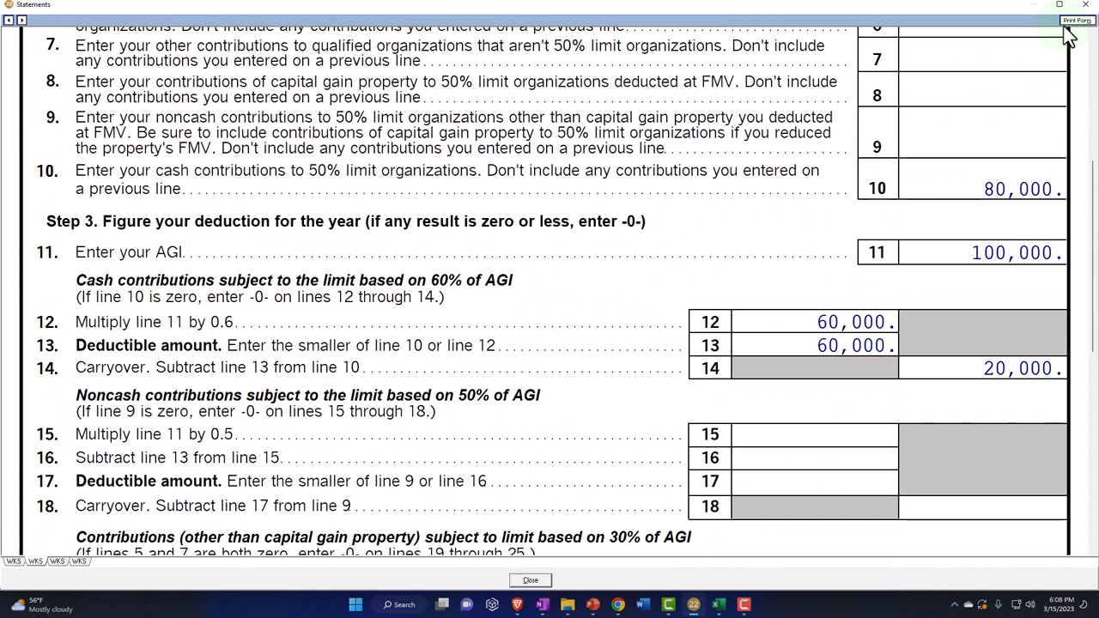
left_click(530, 580)
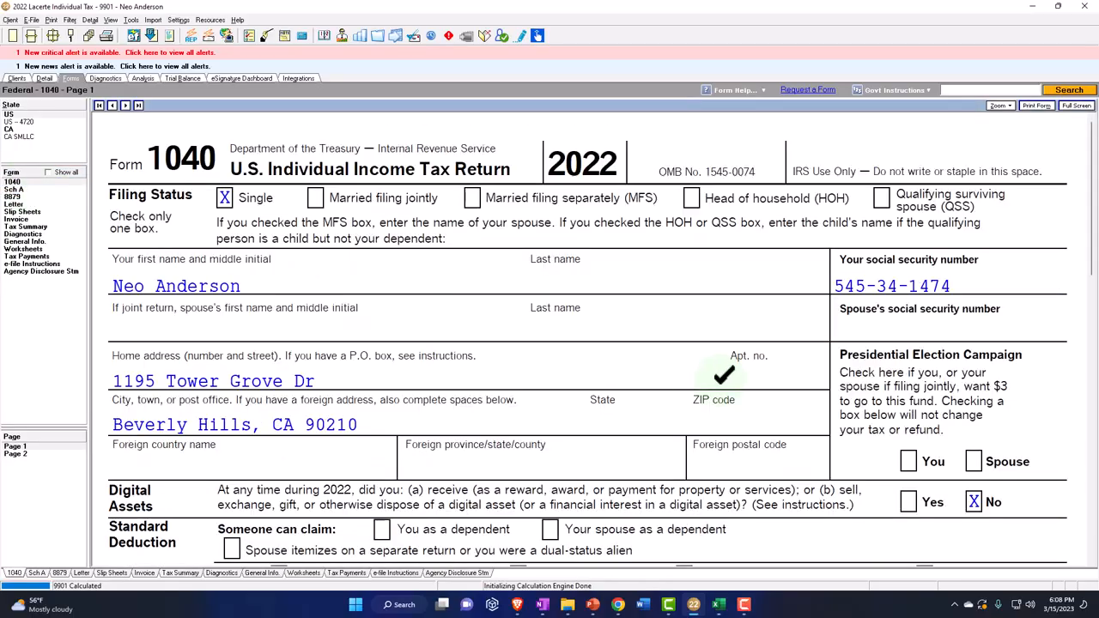
- Scroll the Cash Contributions screen to confirm the 60% limitation cash amount is empty
scroll("down", 3)
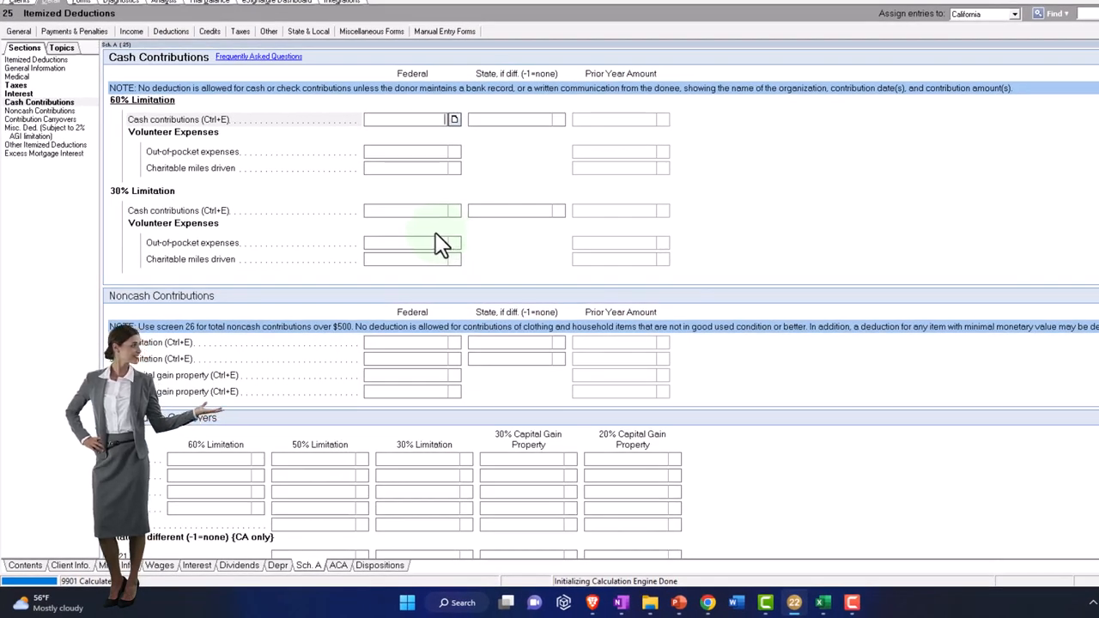
- Scroll down the contributions screen toward the Noncash Contributions section
scroll("down", 3)
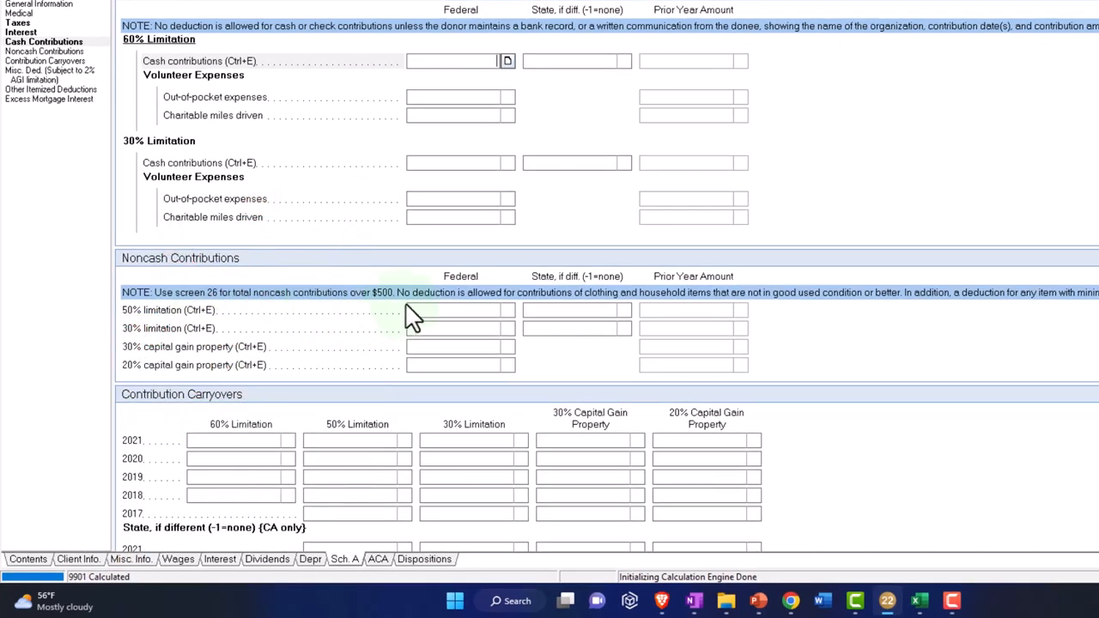
scroll("down", 3)
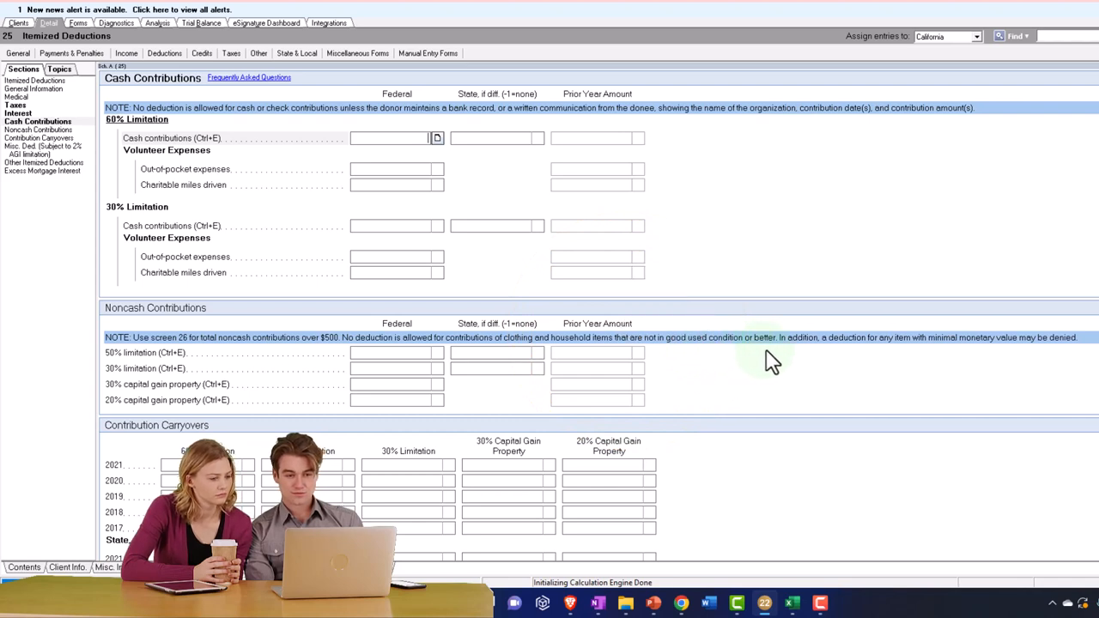
mouse_move(798, 369)
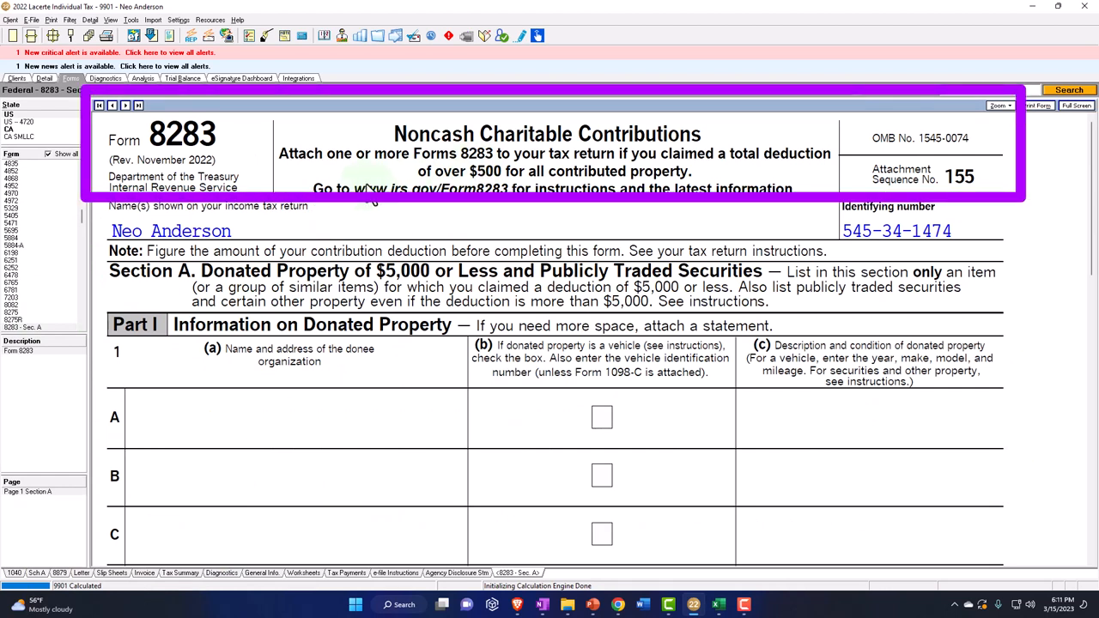
mouse_move(369, 184)
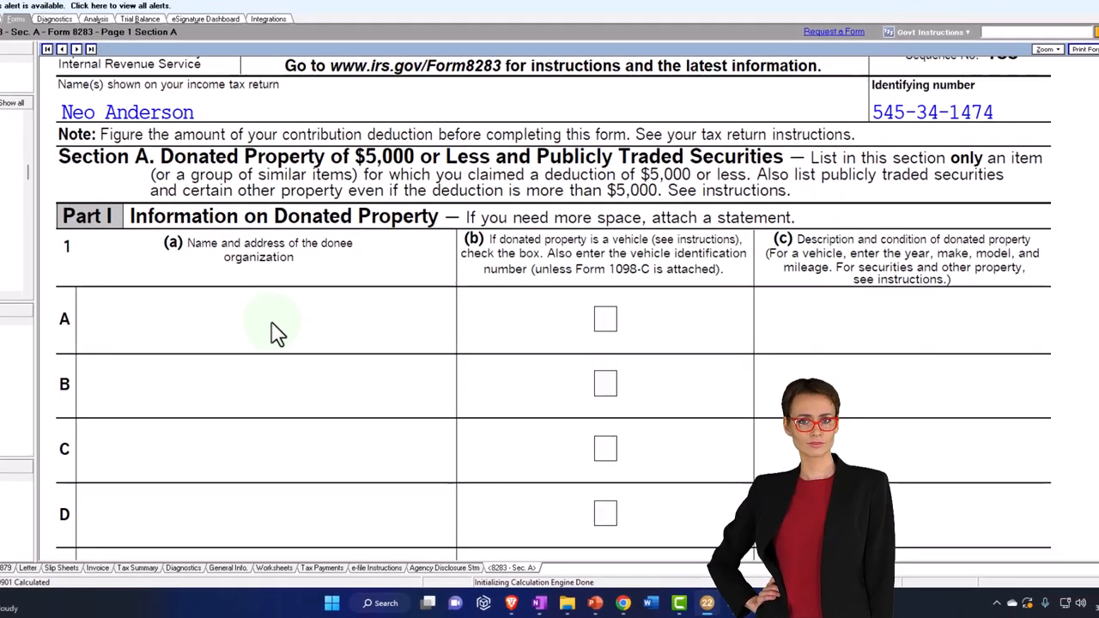
- Jump from Form 8283 Part I line A to the Sch. A Noncash Contributions inputs
right_click(275, 331)
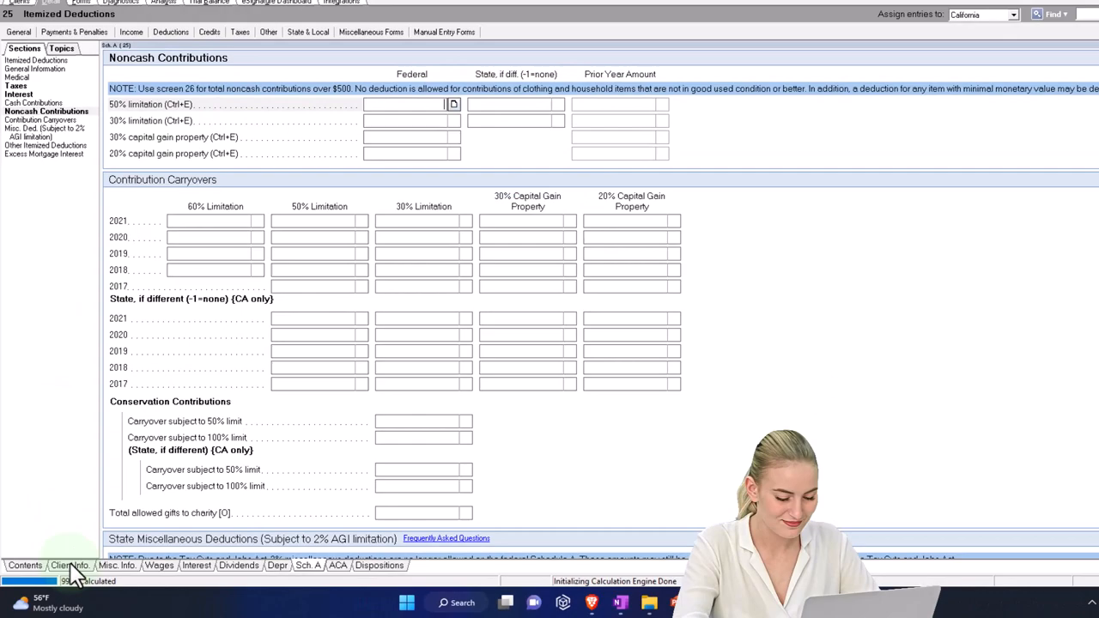
- On screen 26 (8283), enter donee Goodwill, 132 S Glassell St, Orange, CA 92866
left_click(24, 565)
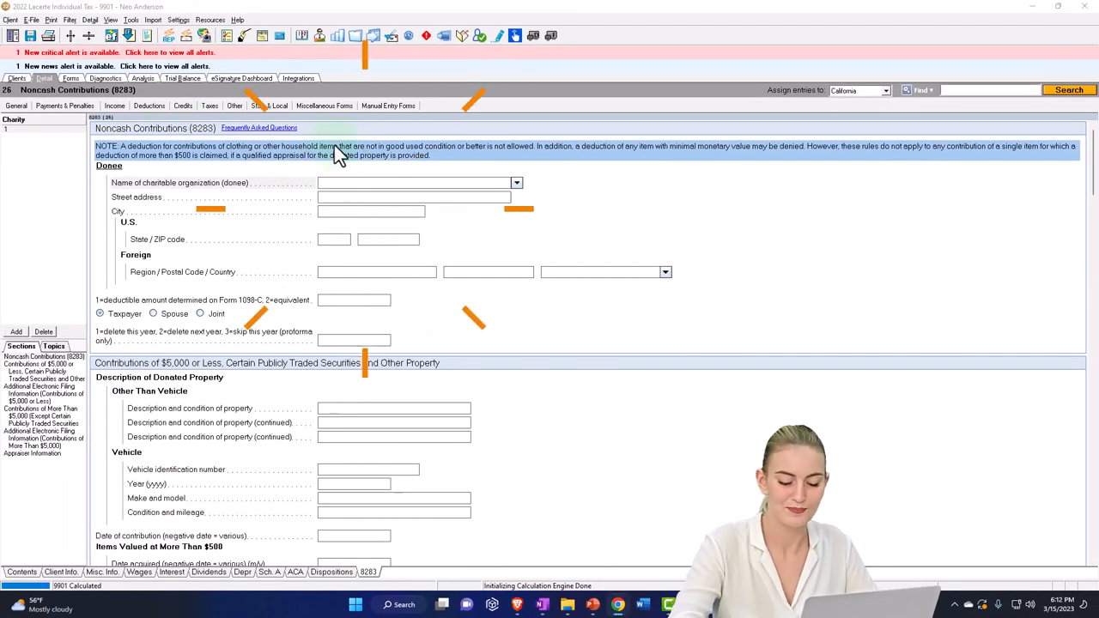
type("Goodwill")
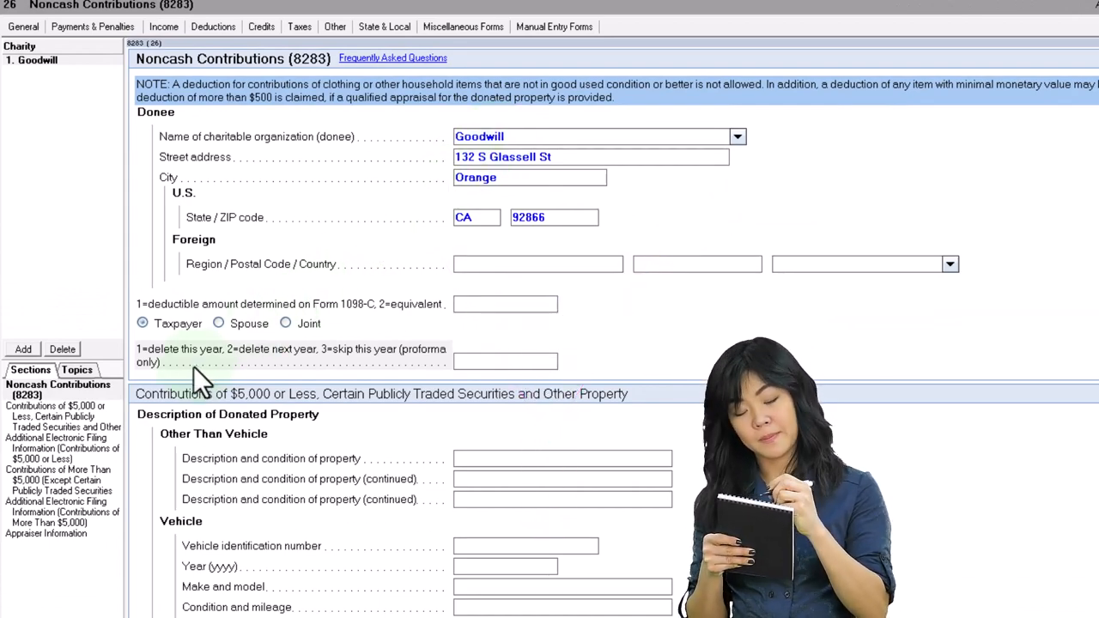
- Describe the donation as Household good, contributed 6/6/2022, acquired -1/2000
scroll("down", 3)
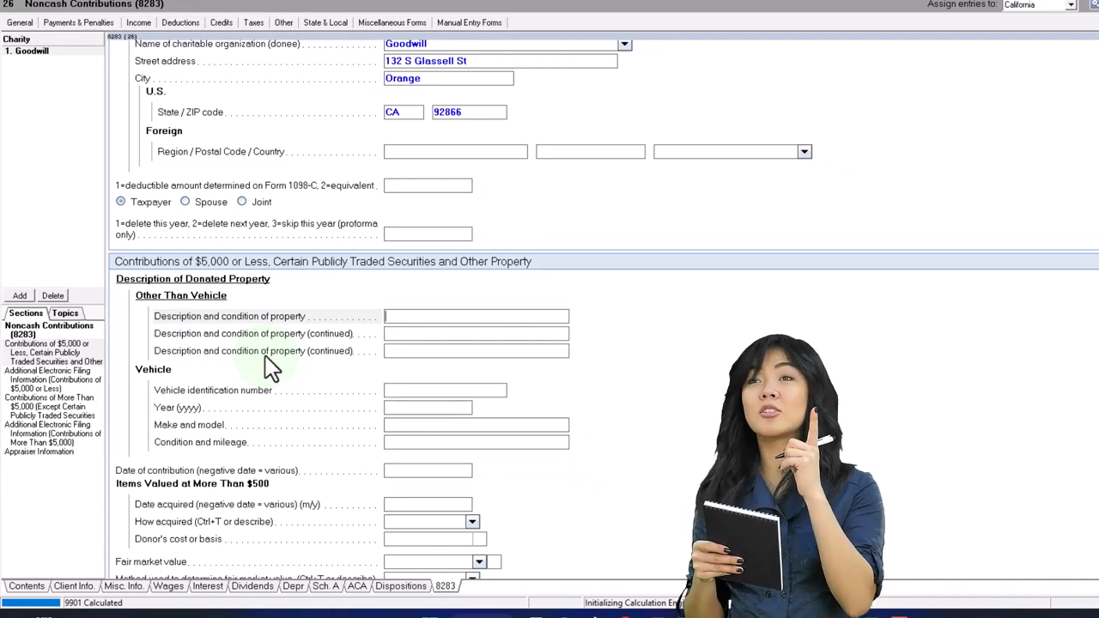
type("Household good")
left_click(428, 471)
type("6/6/2022")
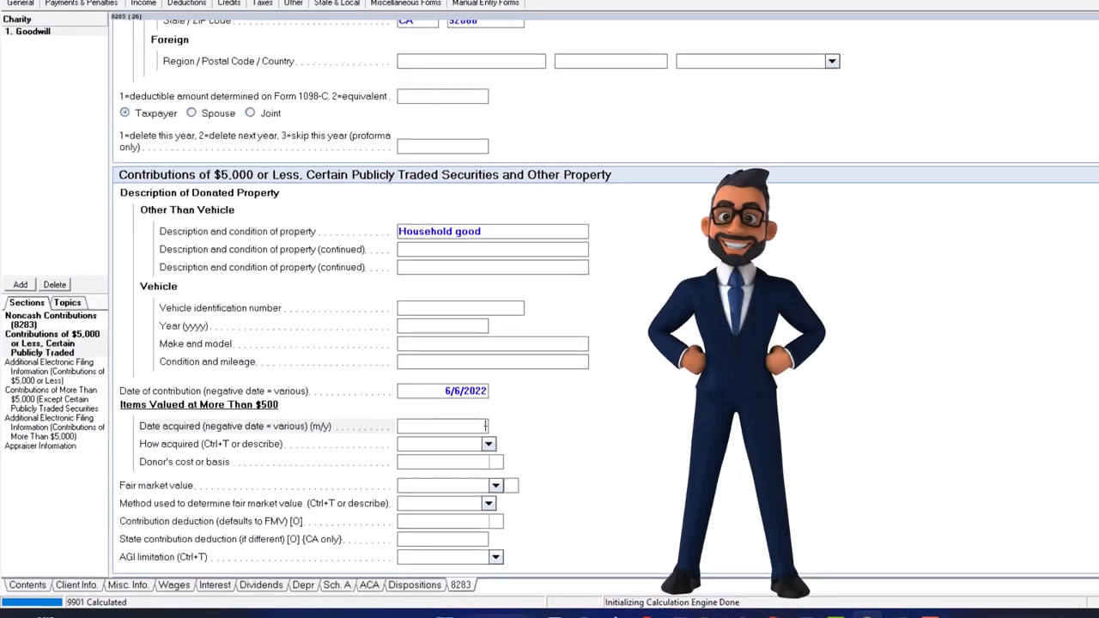
type("-01")
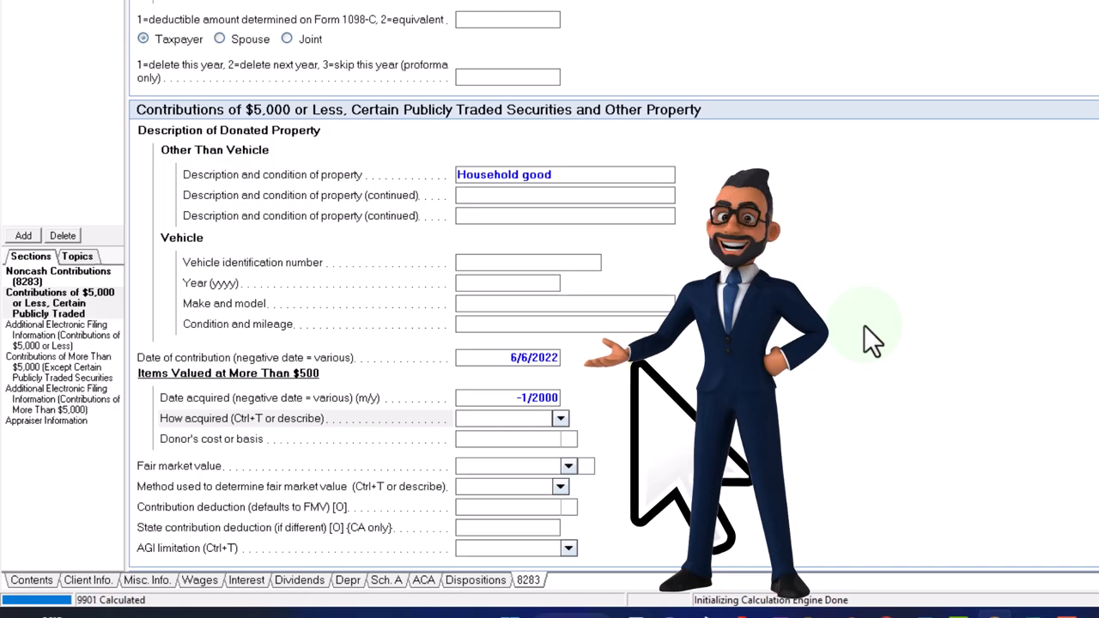
scroll("down", 3)
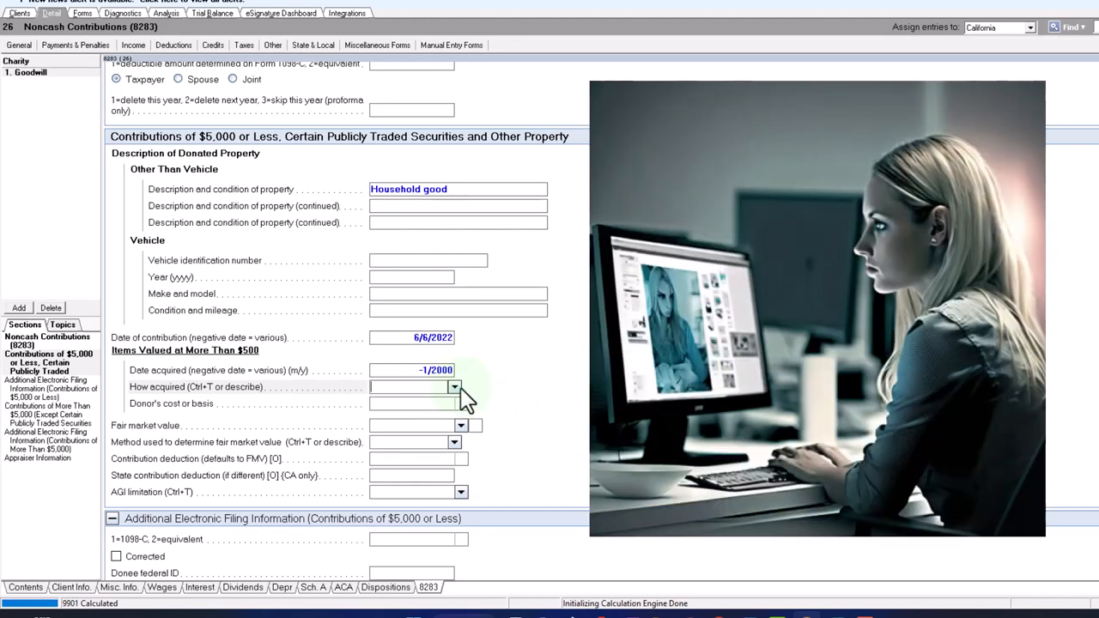
left_click(454, 387)
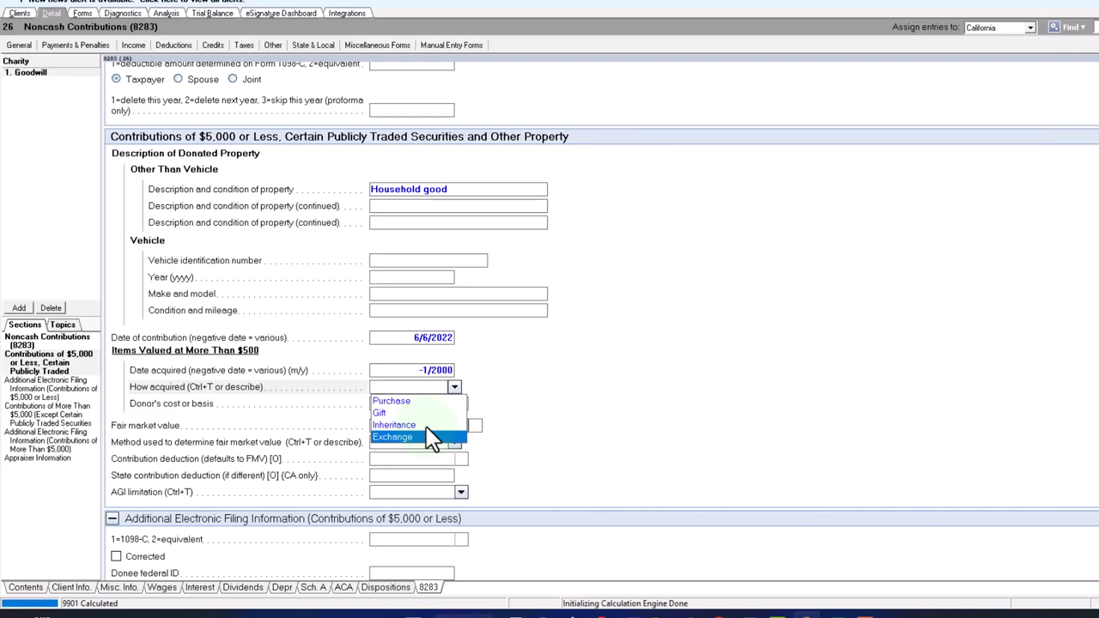
- Set acquired by Purchase, 2,000 cost basis, Medium fair market value, Thrift Shop Value method
left_click(391, 401)
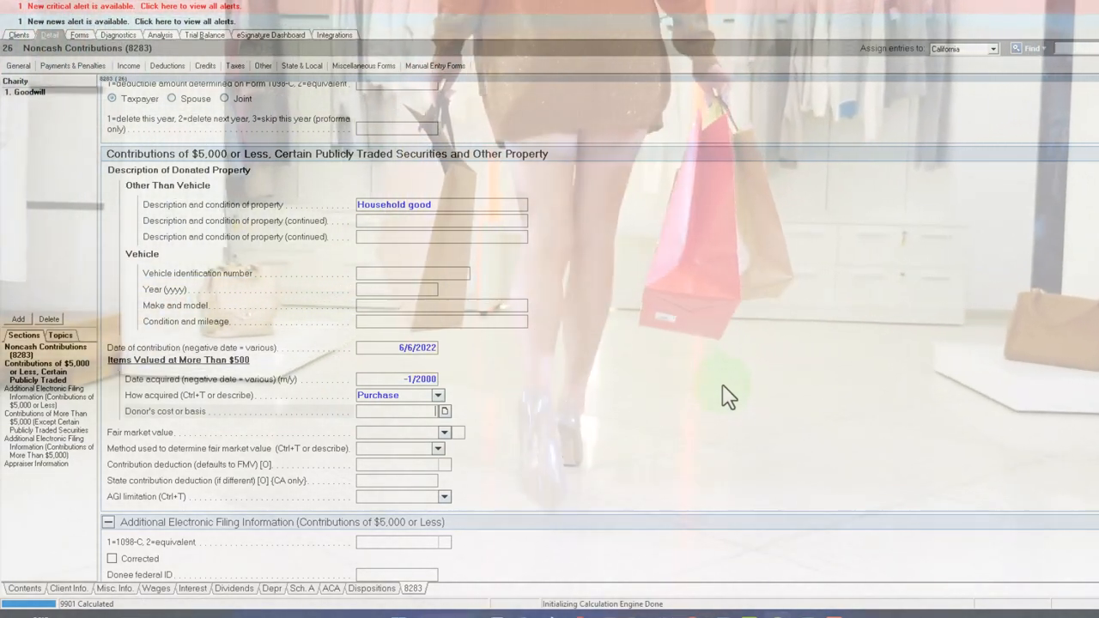
type("2000")
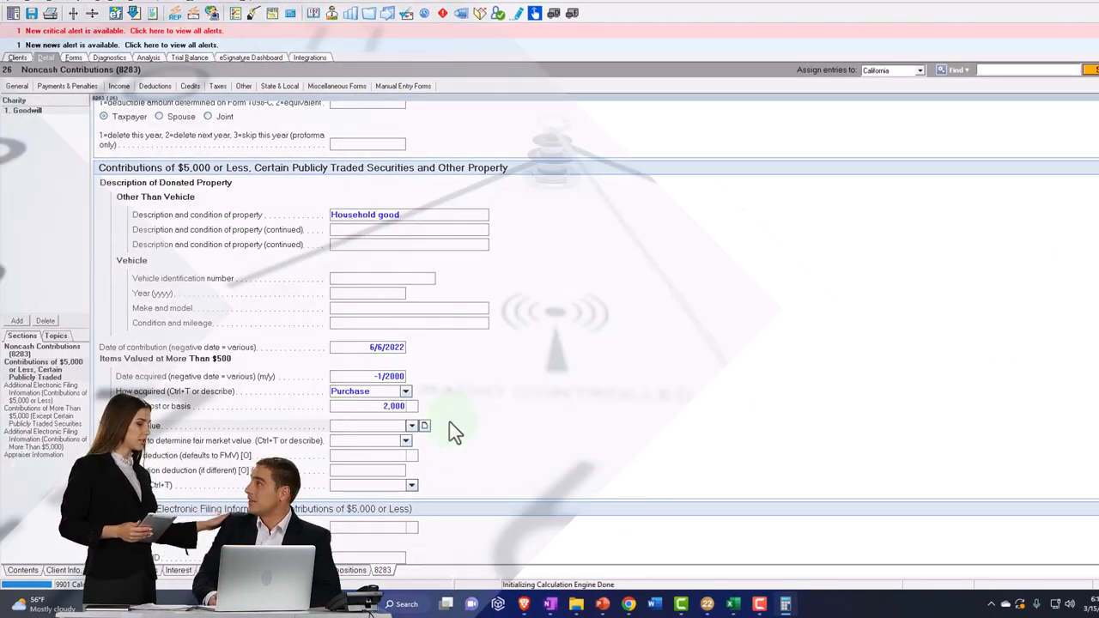
left_click(412, 426)
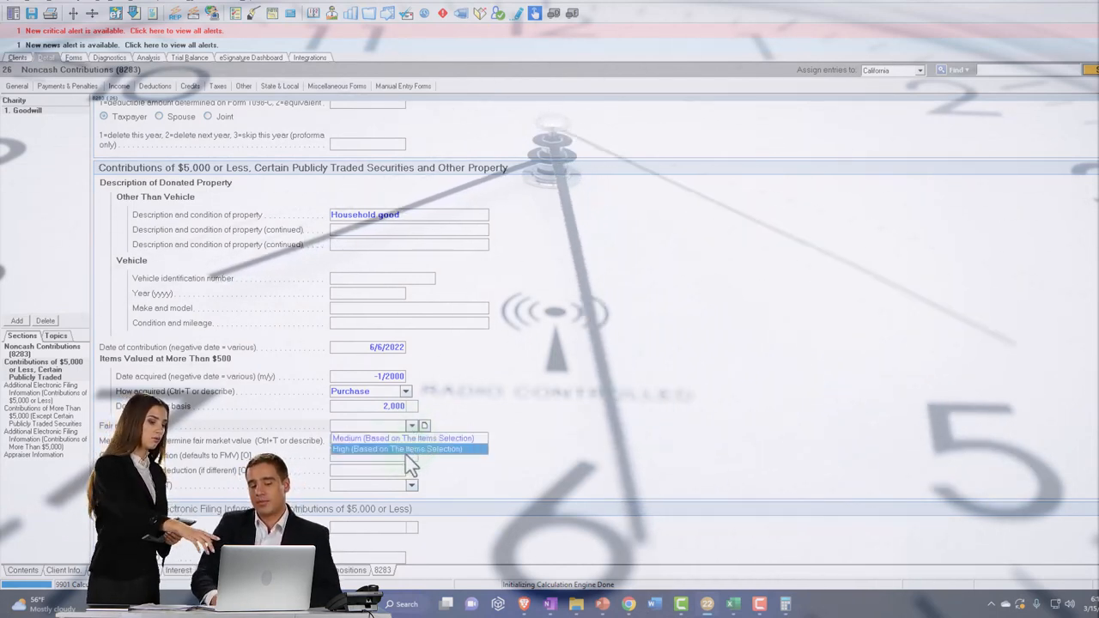
left_click(403, 438)
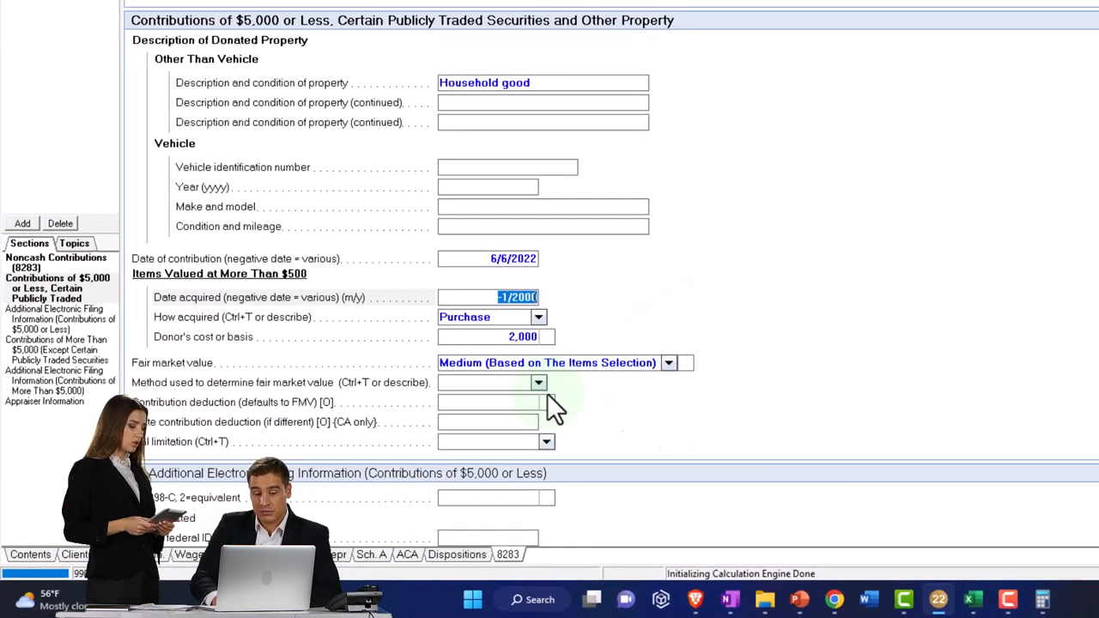
left_click(539, 382)
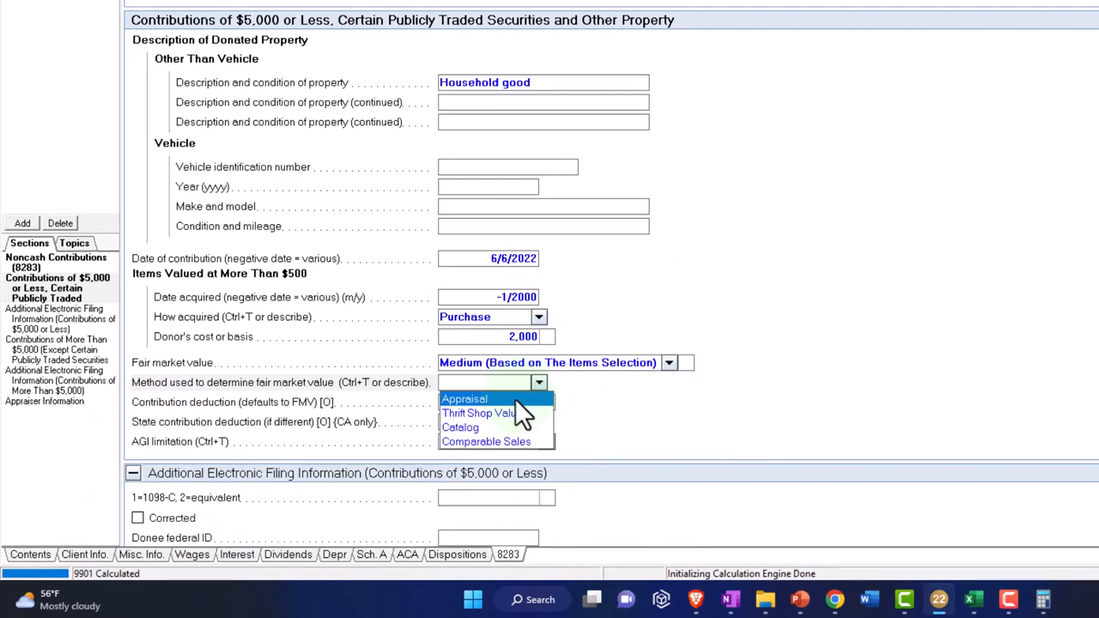
mouse_move(481, 413)
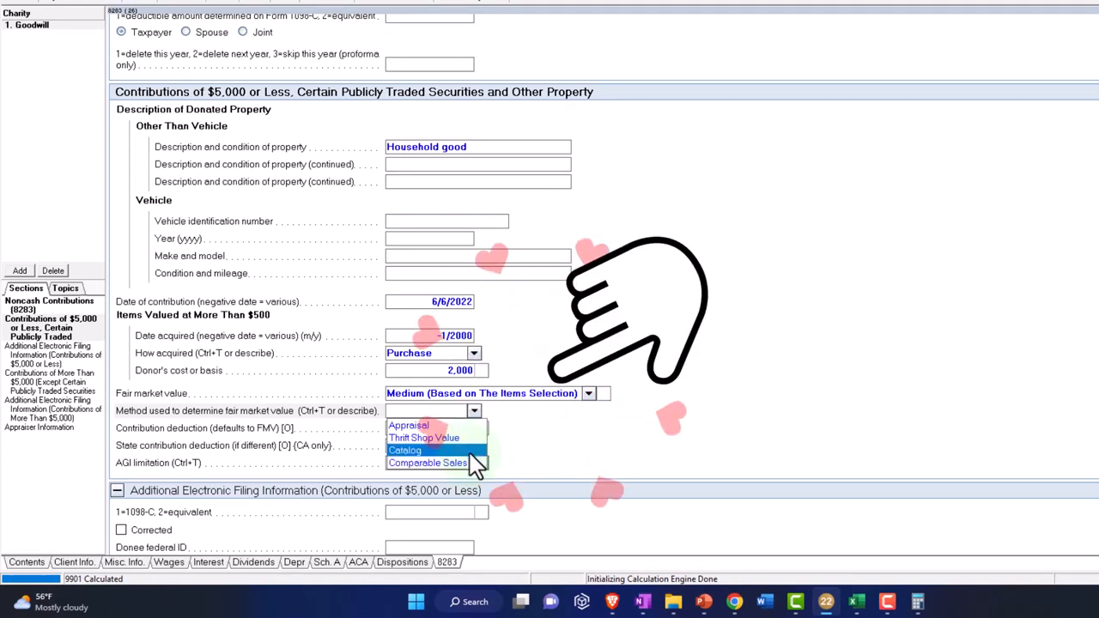
left_click(428, 463)
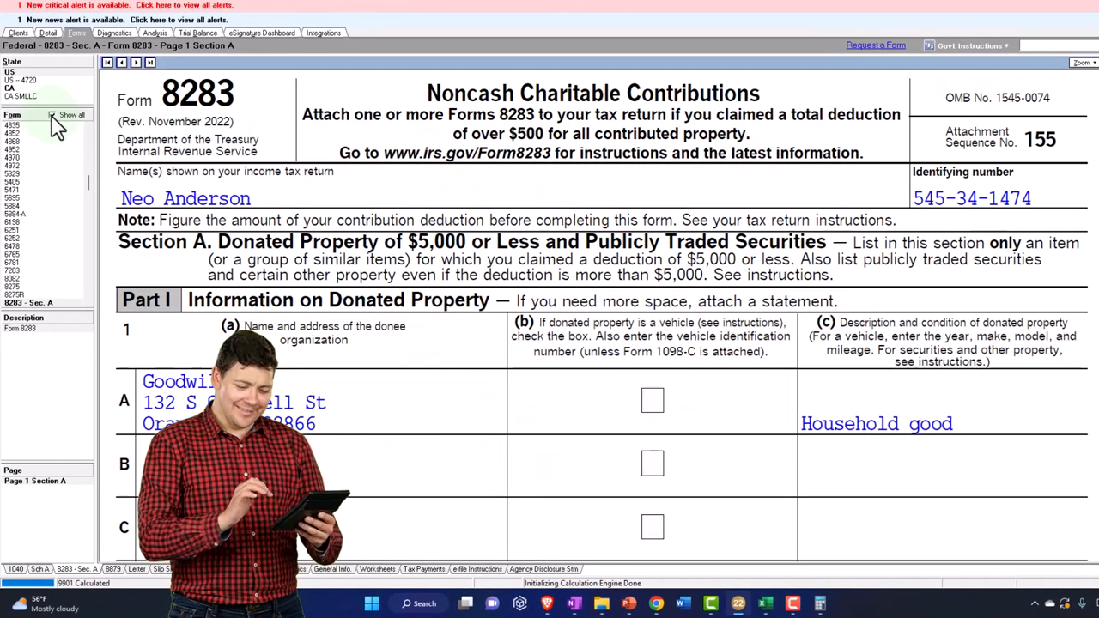
- Show only this return's forms and scroll Form 8283 Section A to Part I's Goodwill entry
left_click(53, 114)
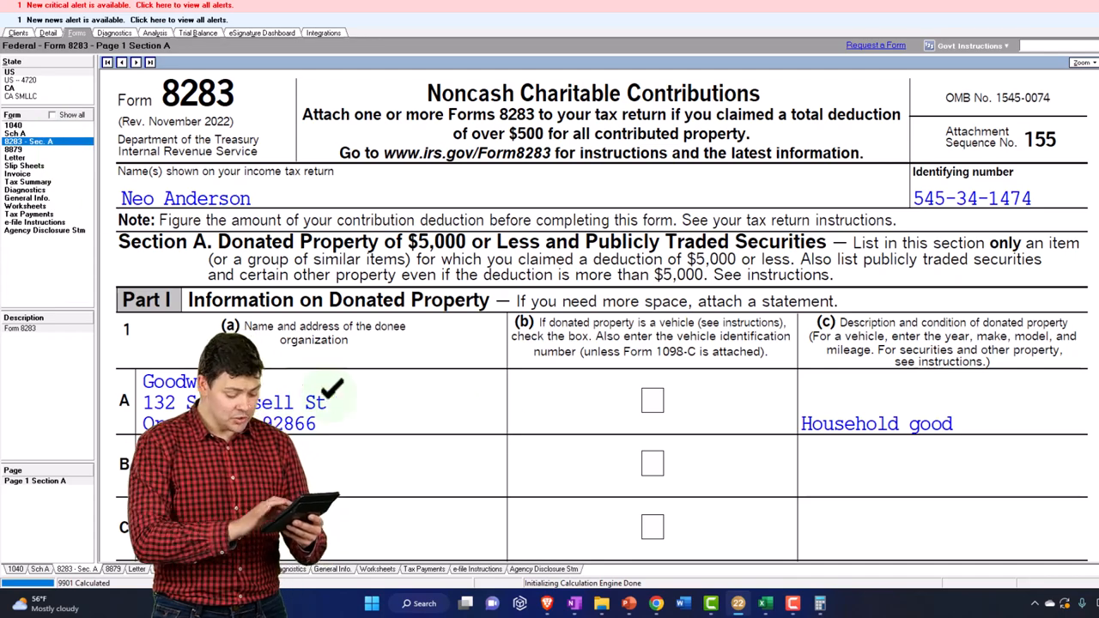
scroll("down", 3)
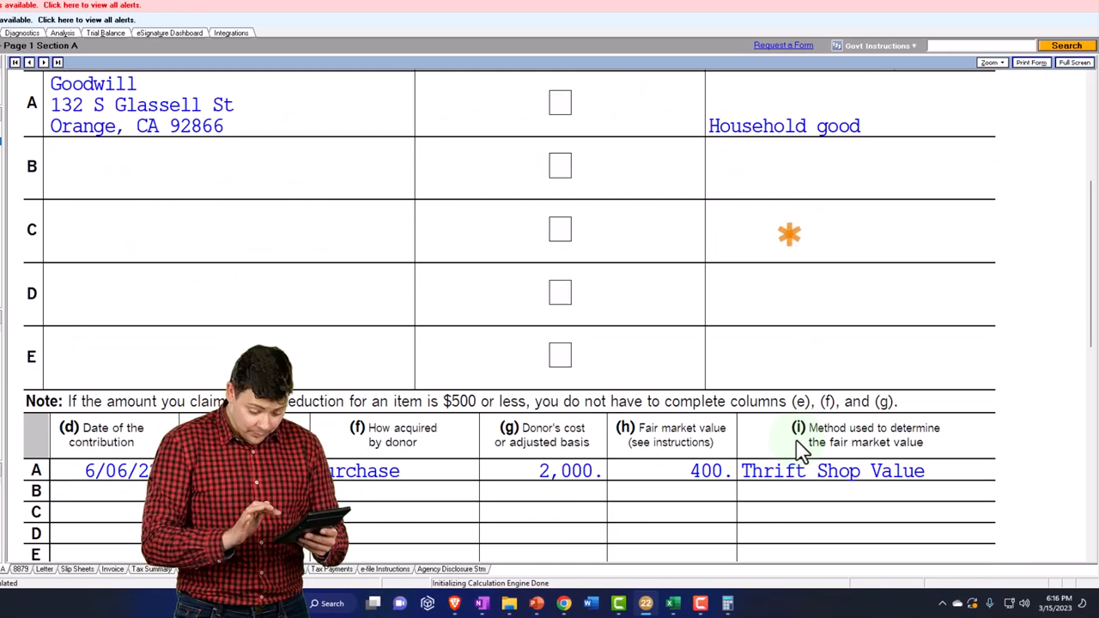
scroll("down", 3)
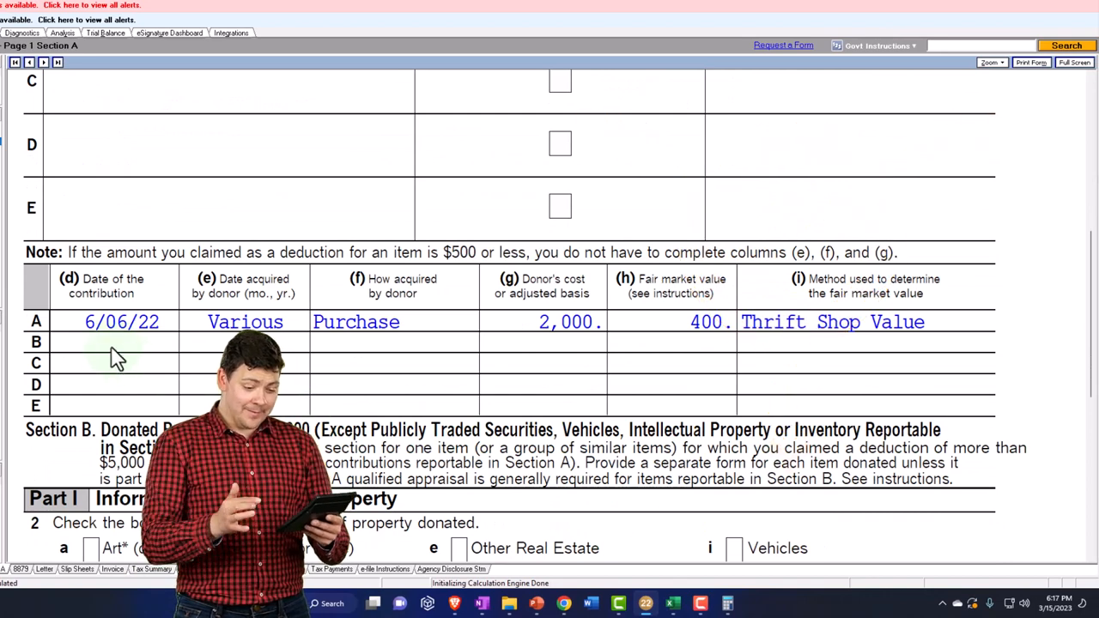
mouse_move(146, 359)
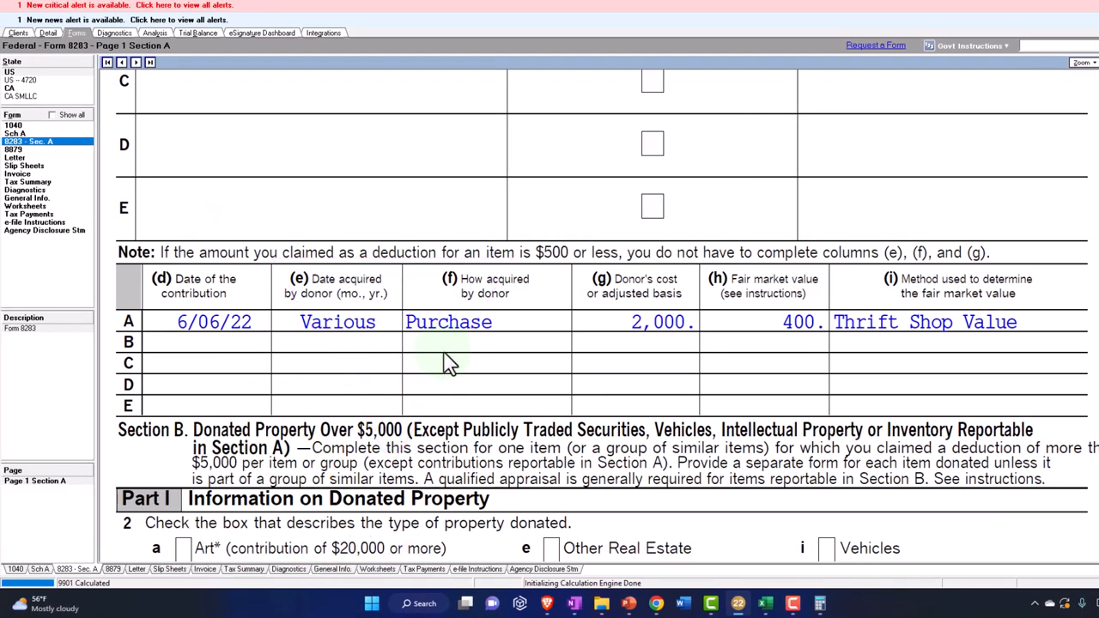
mouse_move(640, 360)
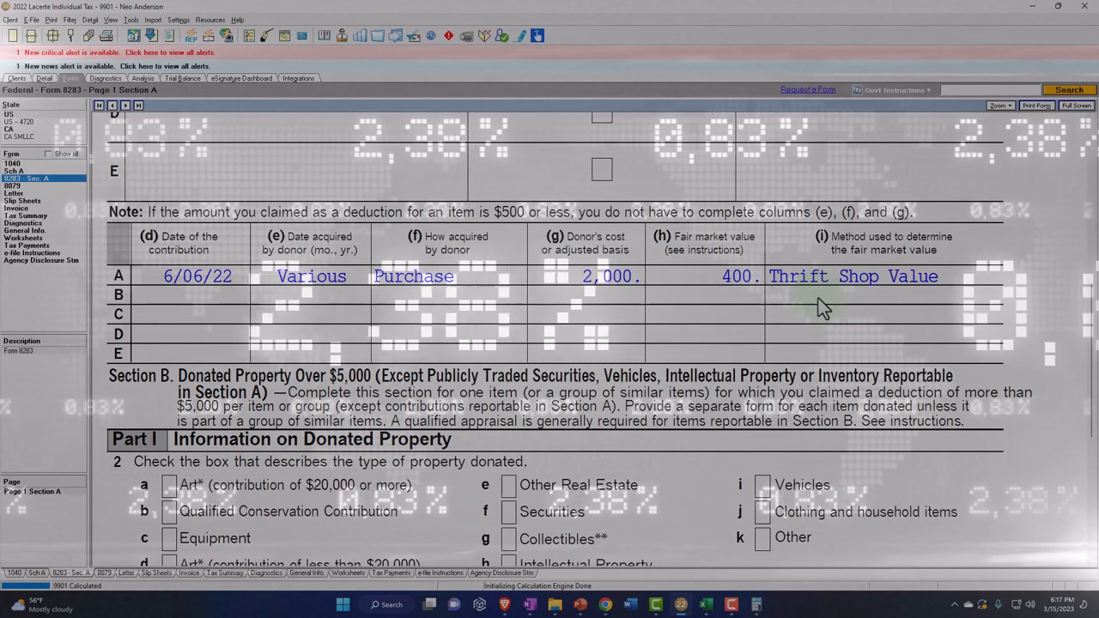
scroll("down", 3)
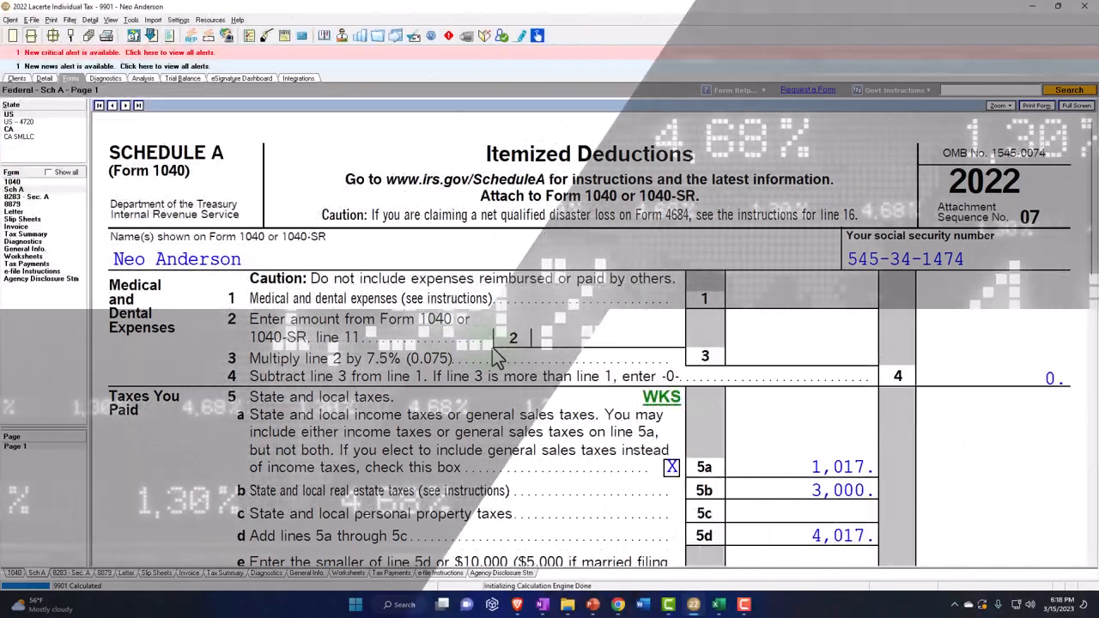
- Back on screen 26, set the Goodwill household goods' fair market value to 600
scroll("down", 3)
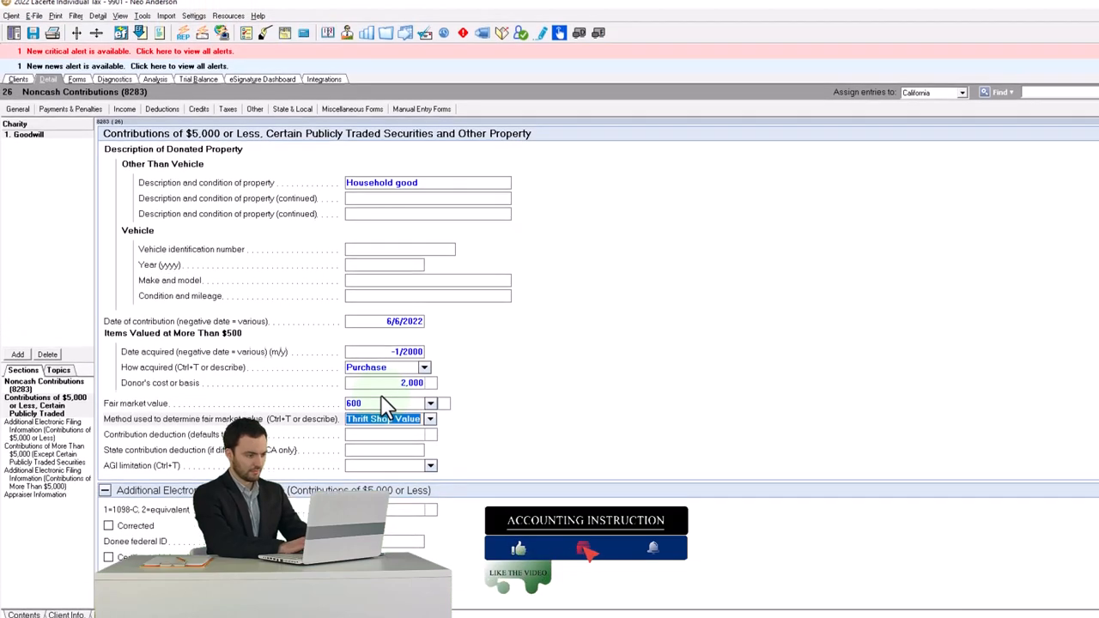
left_click(73, 81)
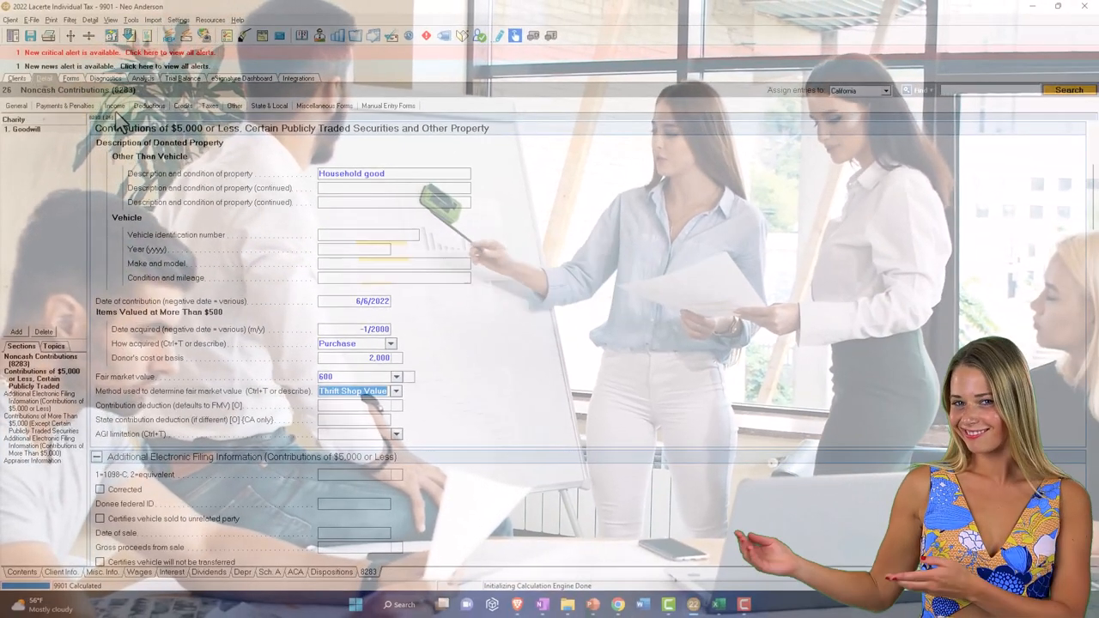
- On screen 25 Itemized Deductions, enter 80,000 as the federal 50% limitation noncash contribution
left_click(116, 105)
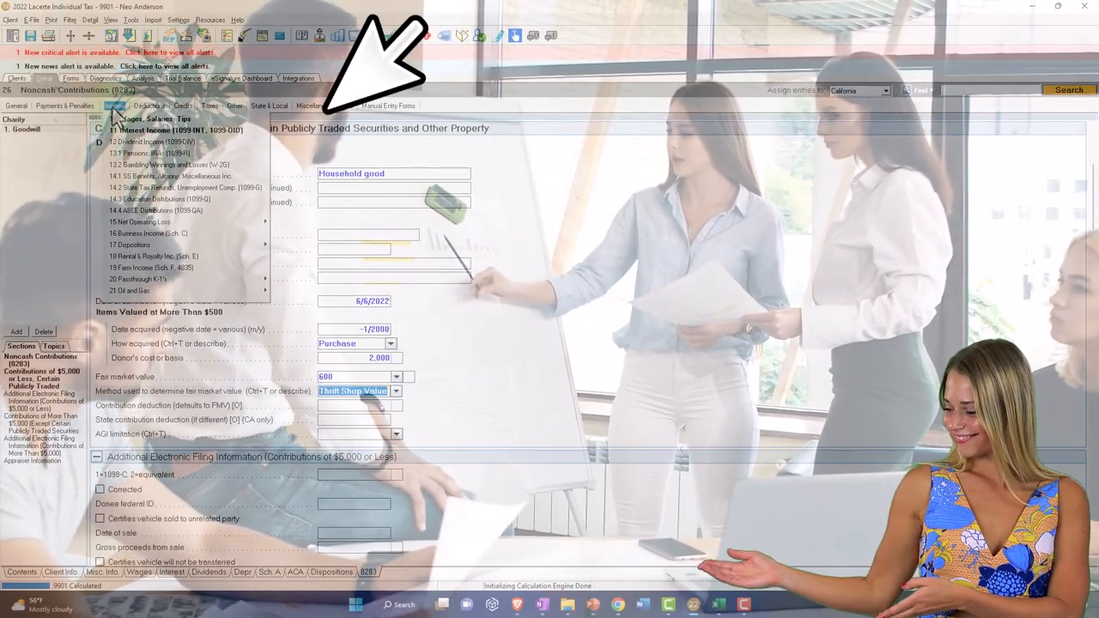
left_click(150, 105)
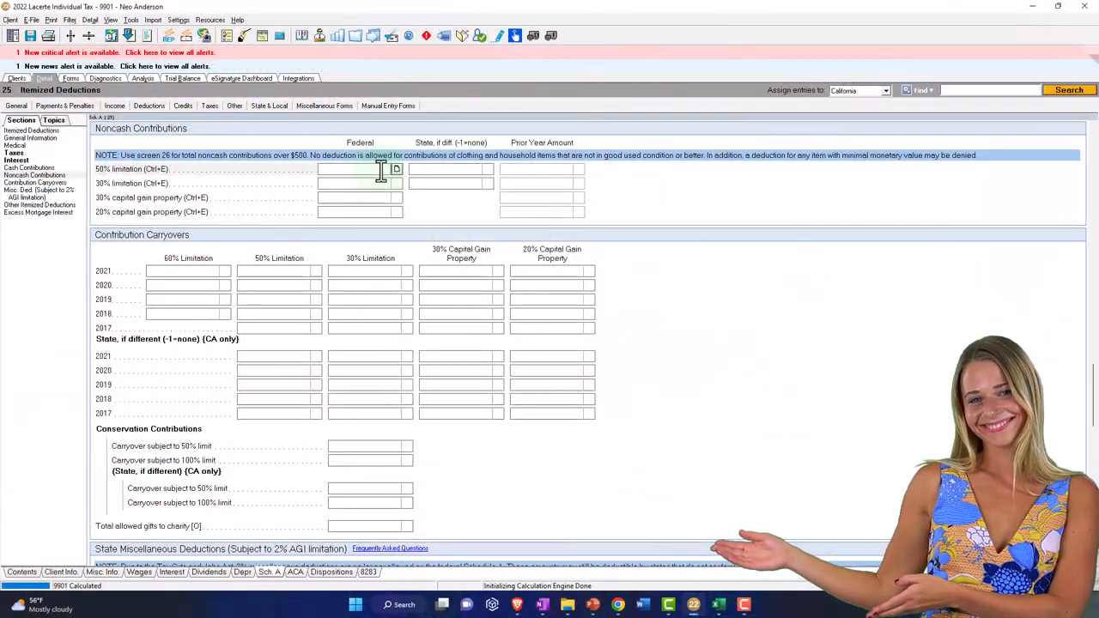
type("80,000")
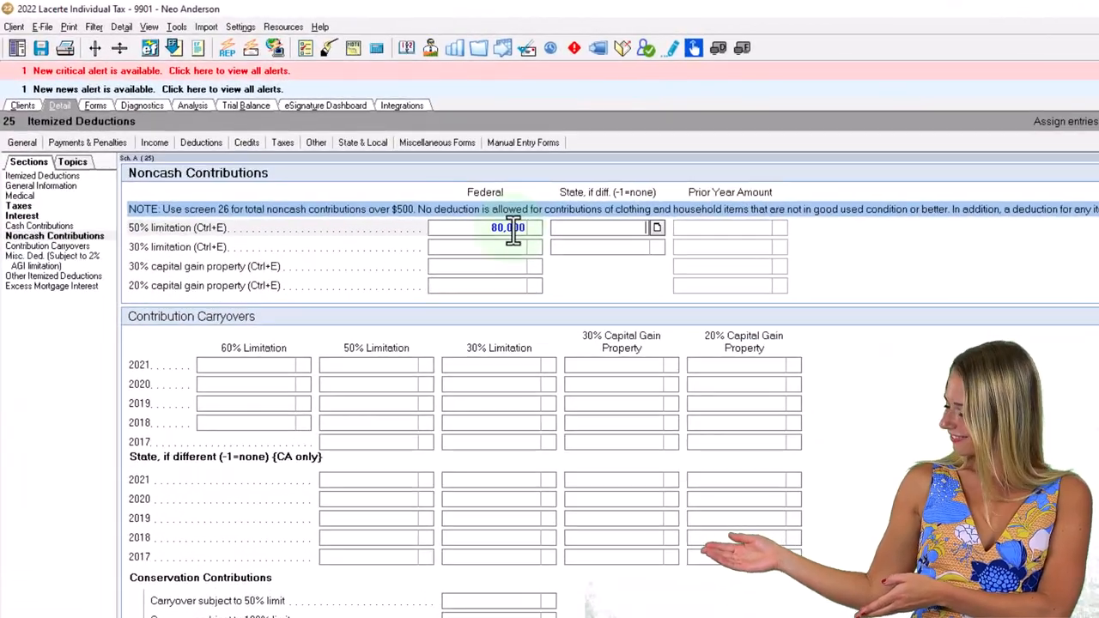
left_click(95, 105)
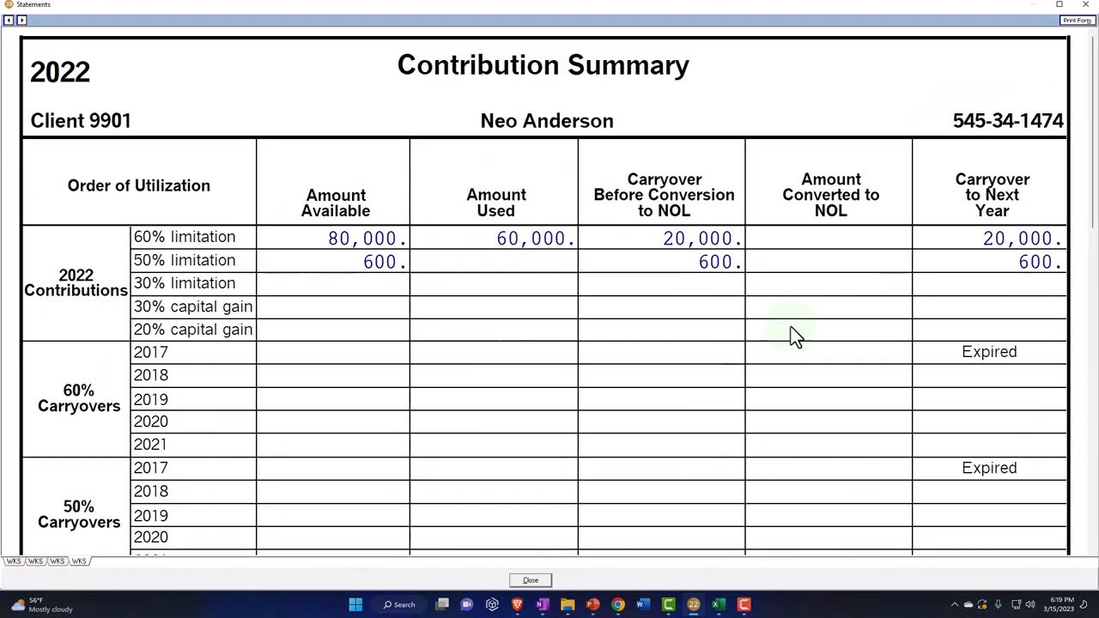
mouse_move(335, 265)
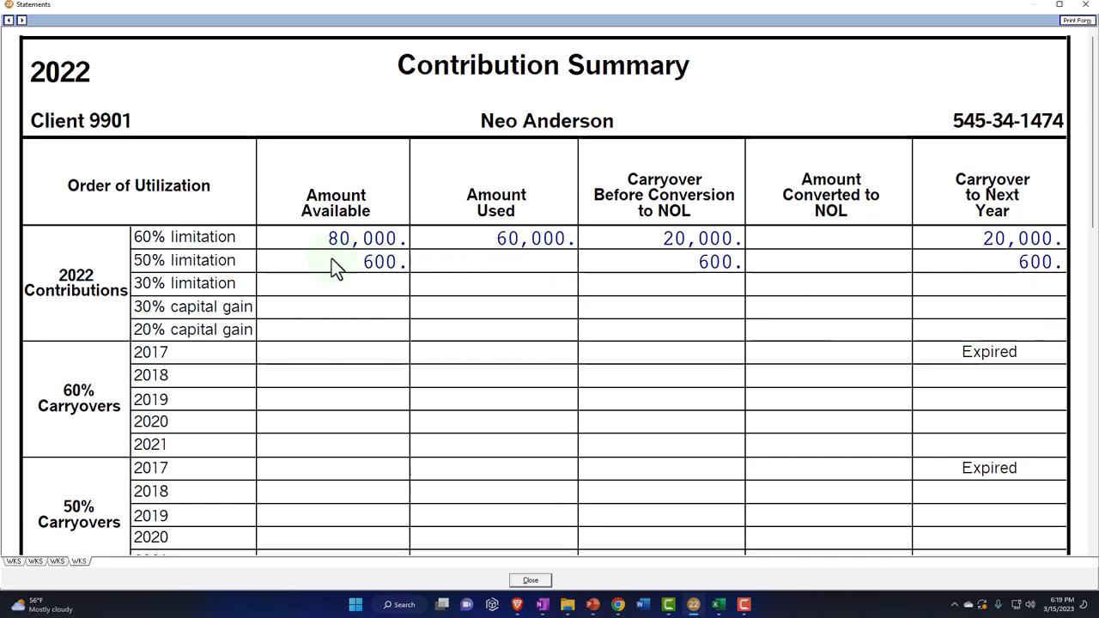
- Open the Contribution Summary worksheet showing 20,000 (60%) and 600 (50%) carried to next year
left_click(335, 266)
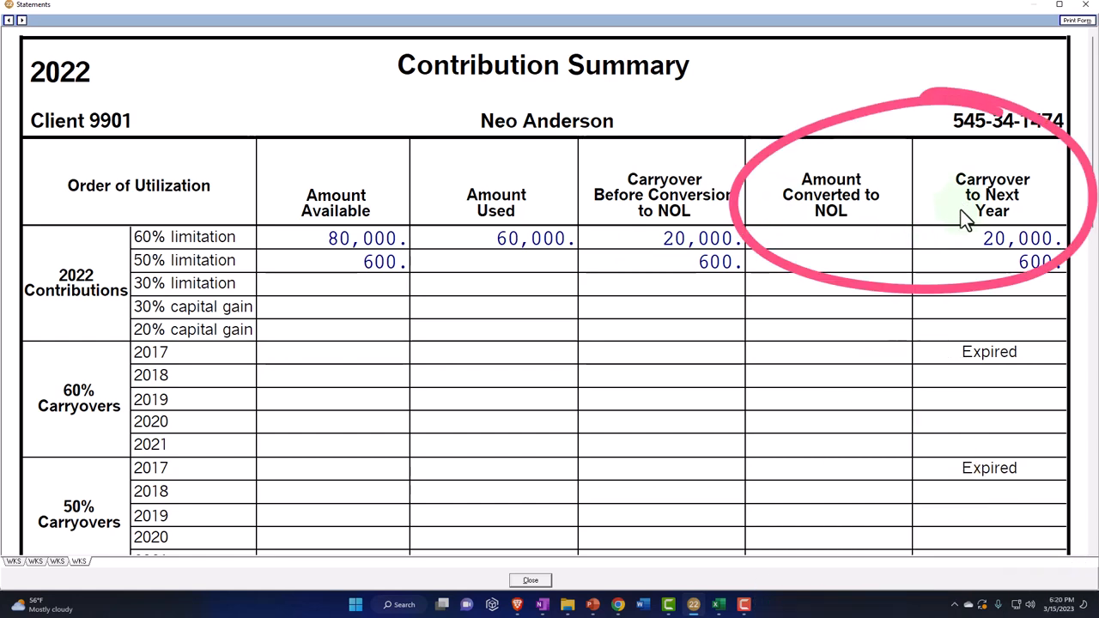
mouse_move(968, 252)
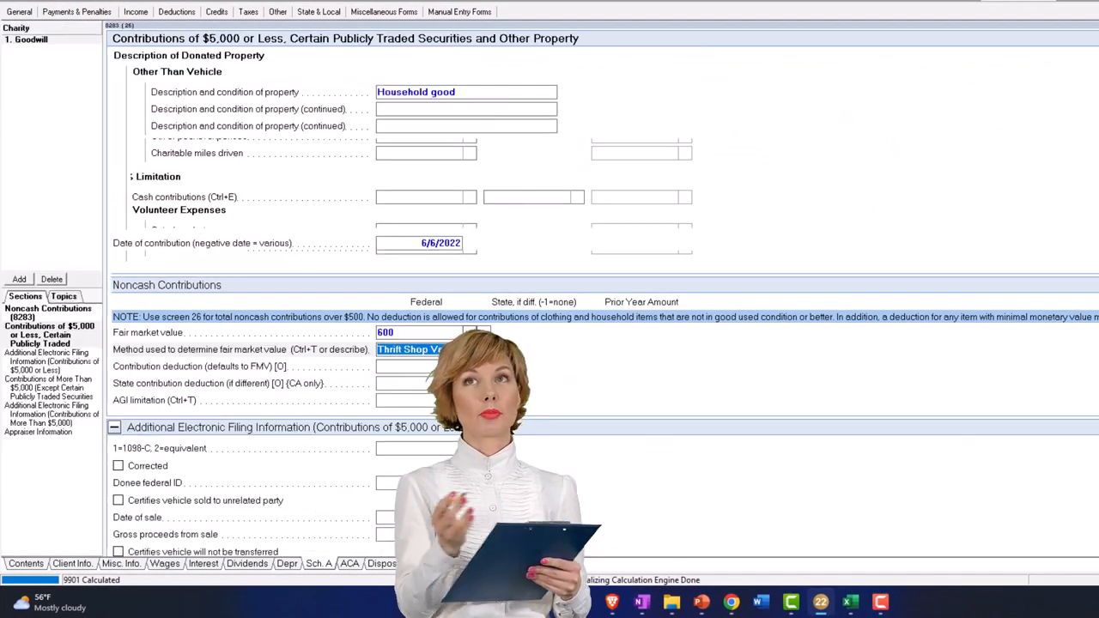
- Delete the Goodwill noncash charity entry and open Itemized Deductions' empty contribution carryovers
left_click(51, 279)
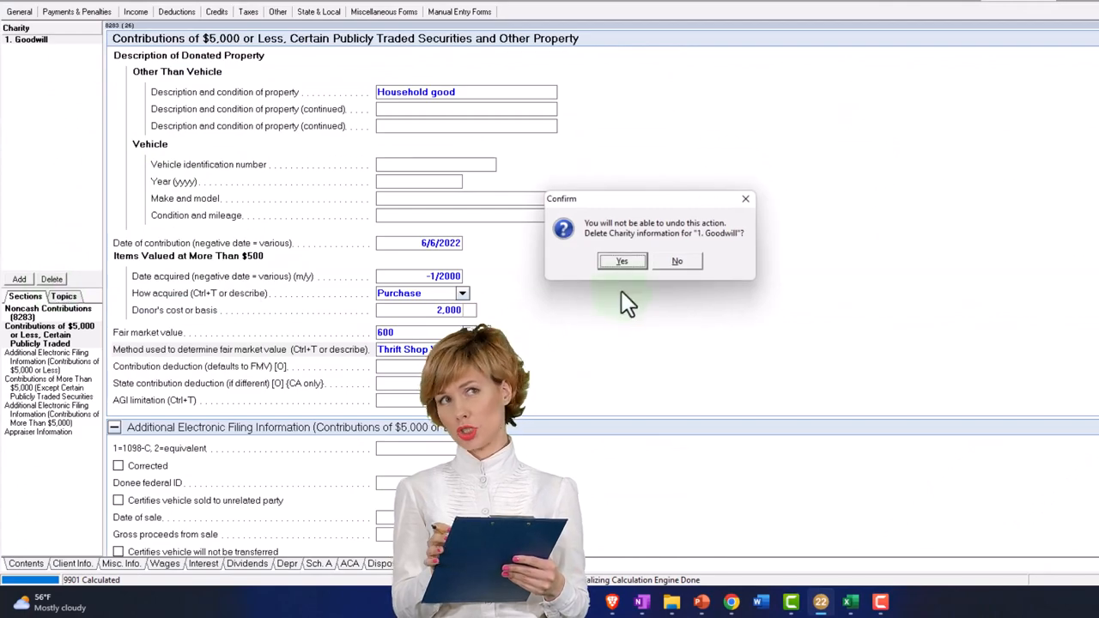
left_click(622, 261)
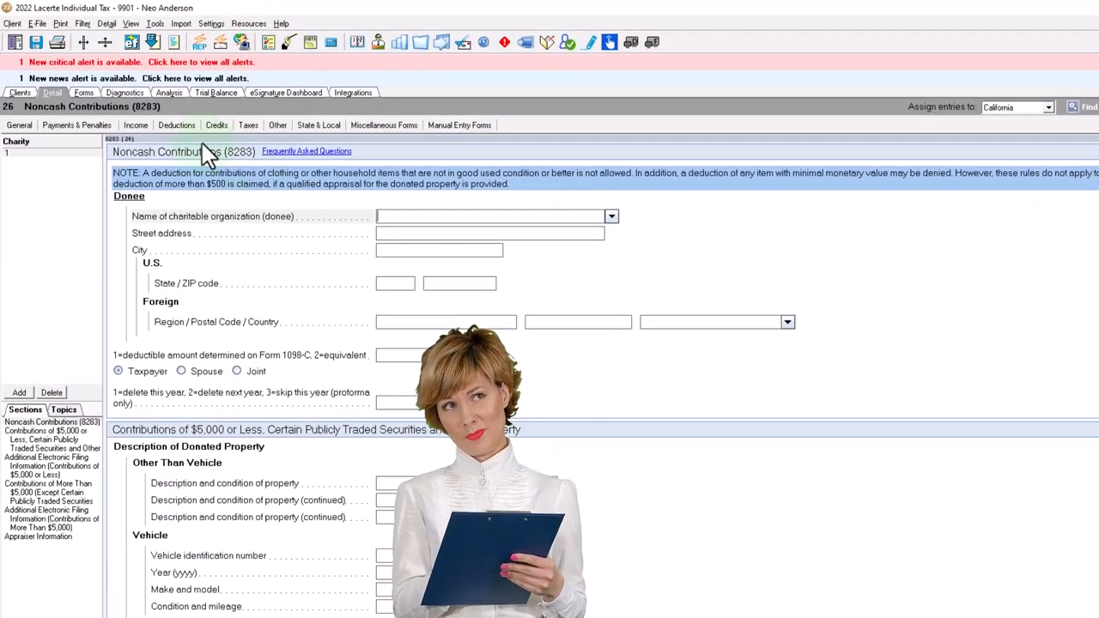
left_click(71, 92)
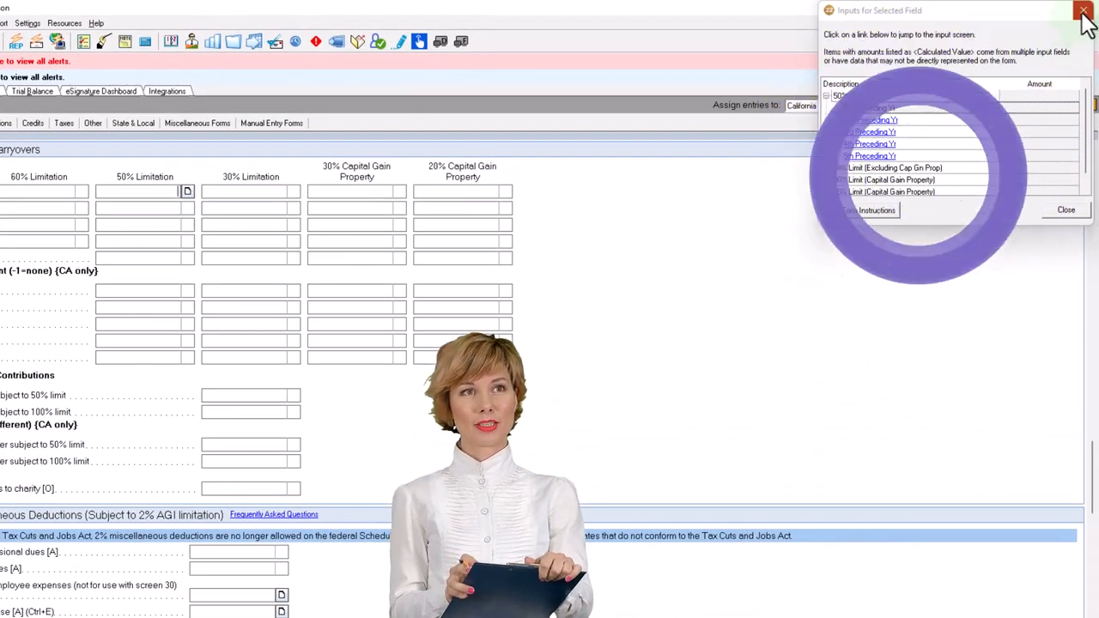
left_click(1084, 10)
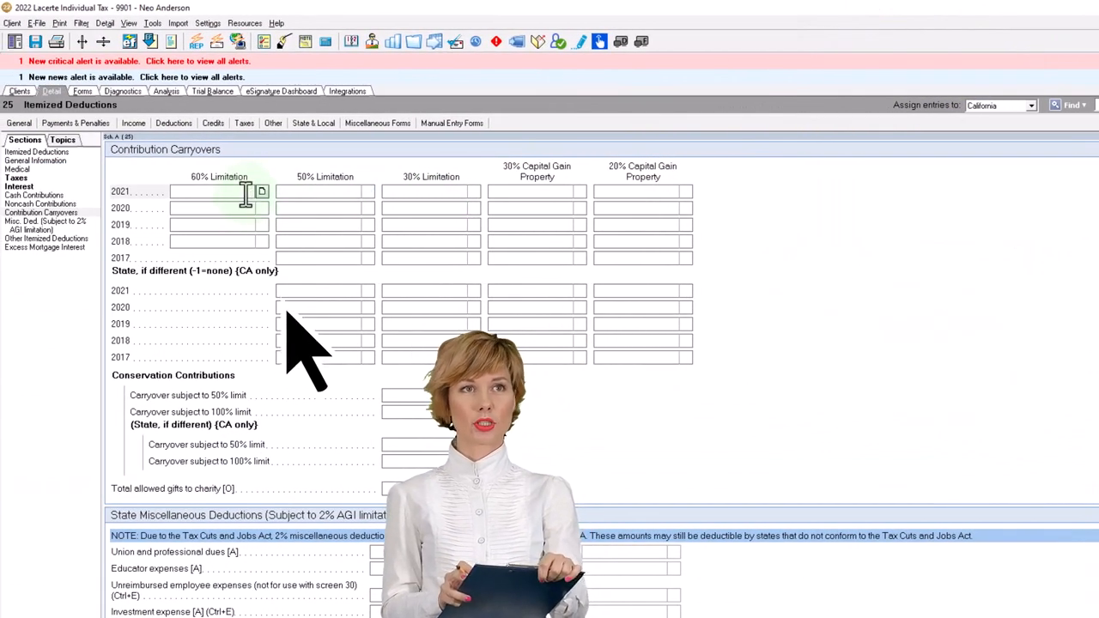